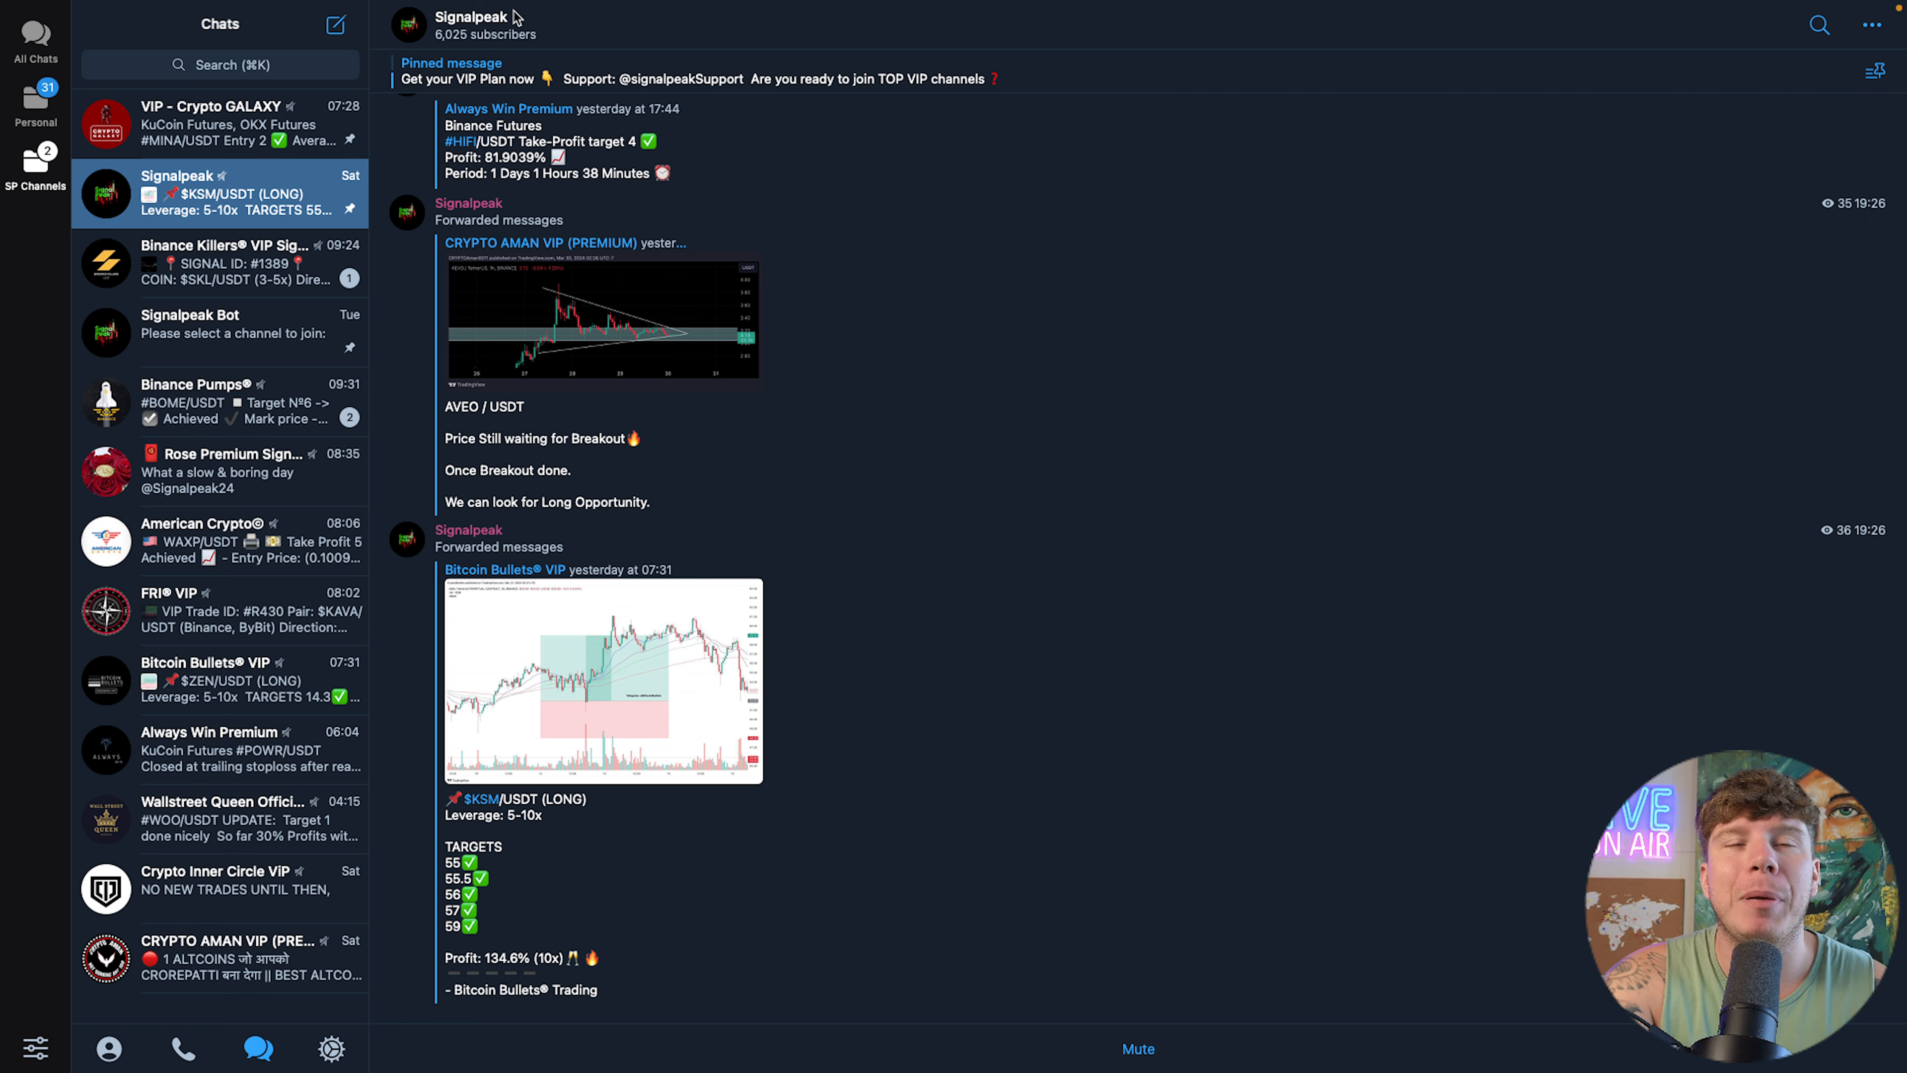
mouse_move(547, 252)
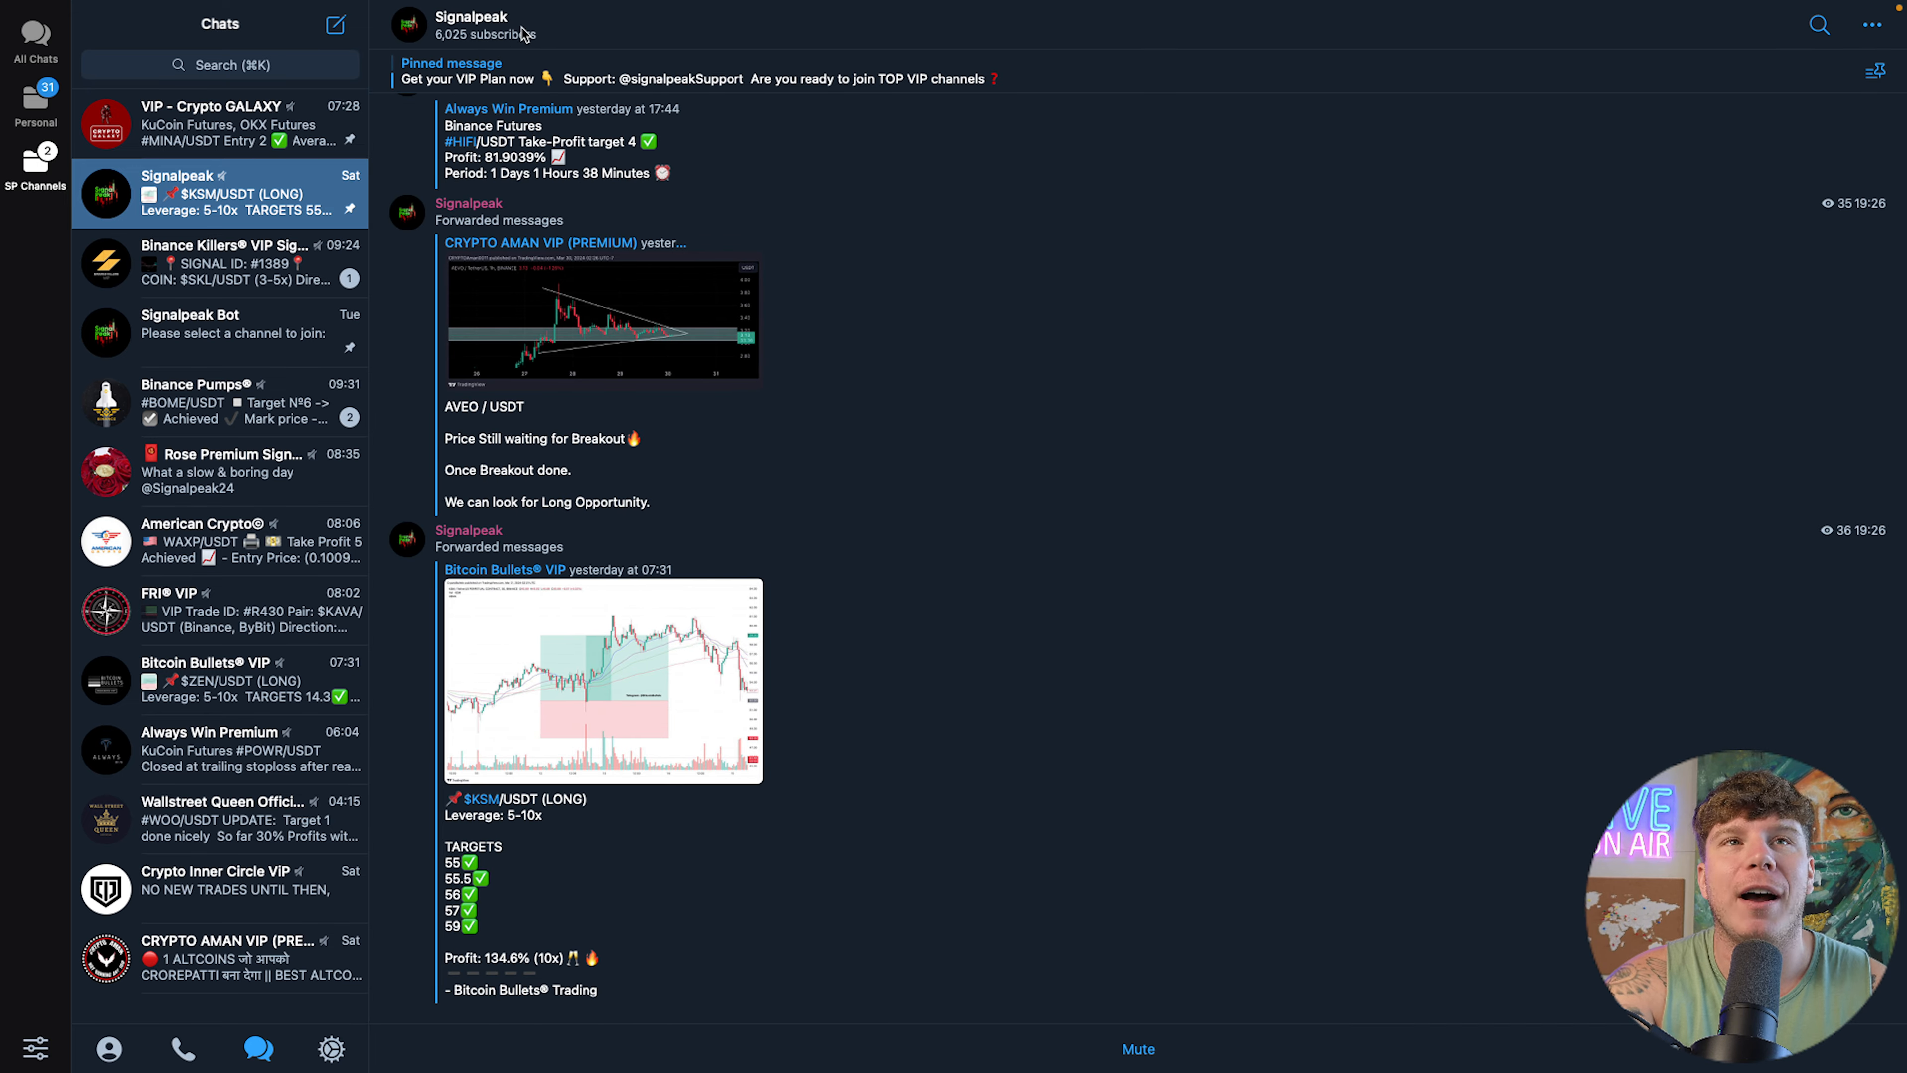
- Switch from the Signalpeak channel to the Signalpeak Bot chat with its VIP plans and prices
click(470, 24)
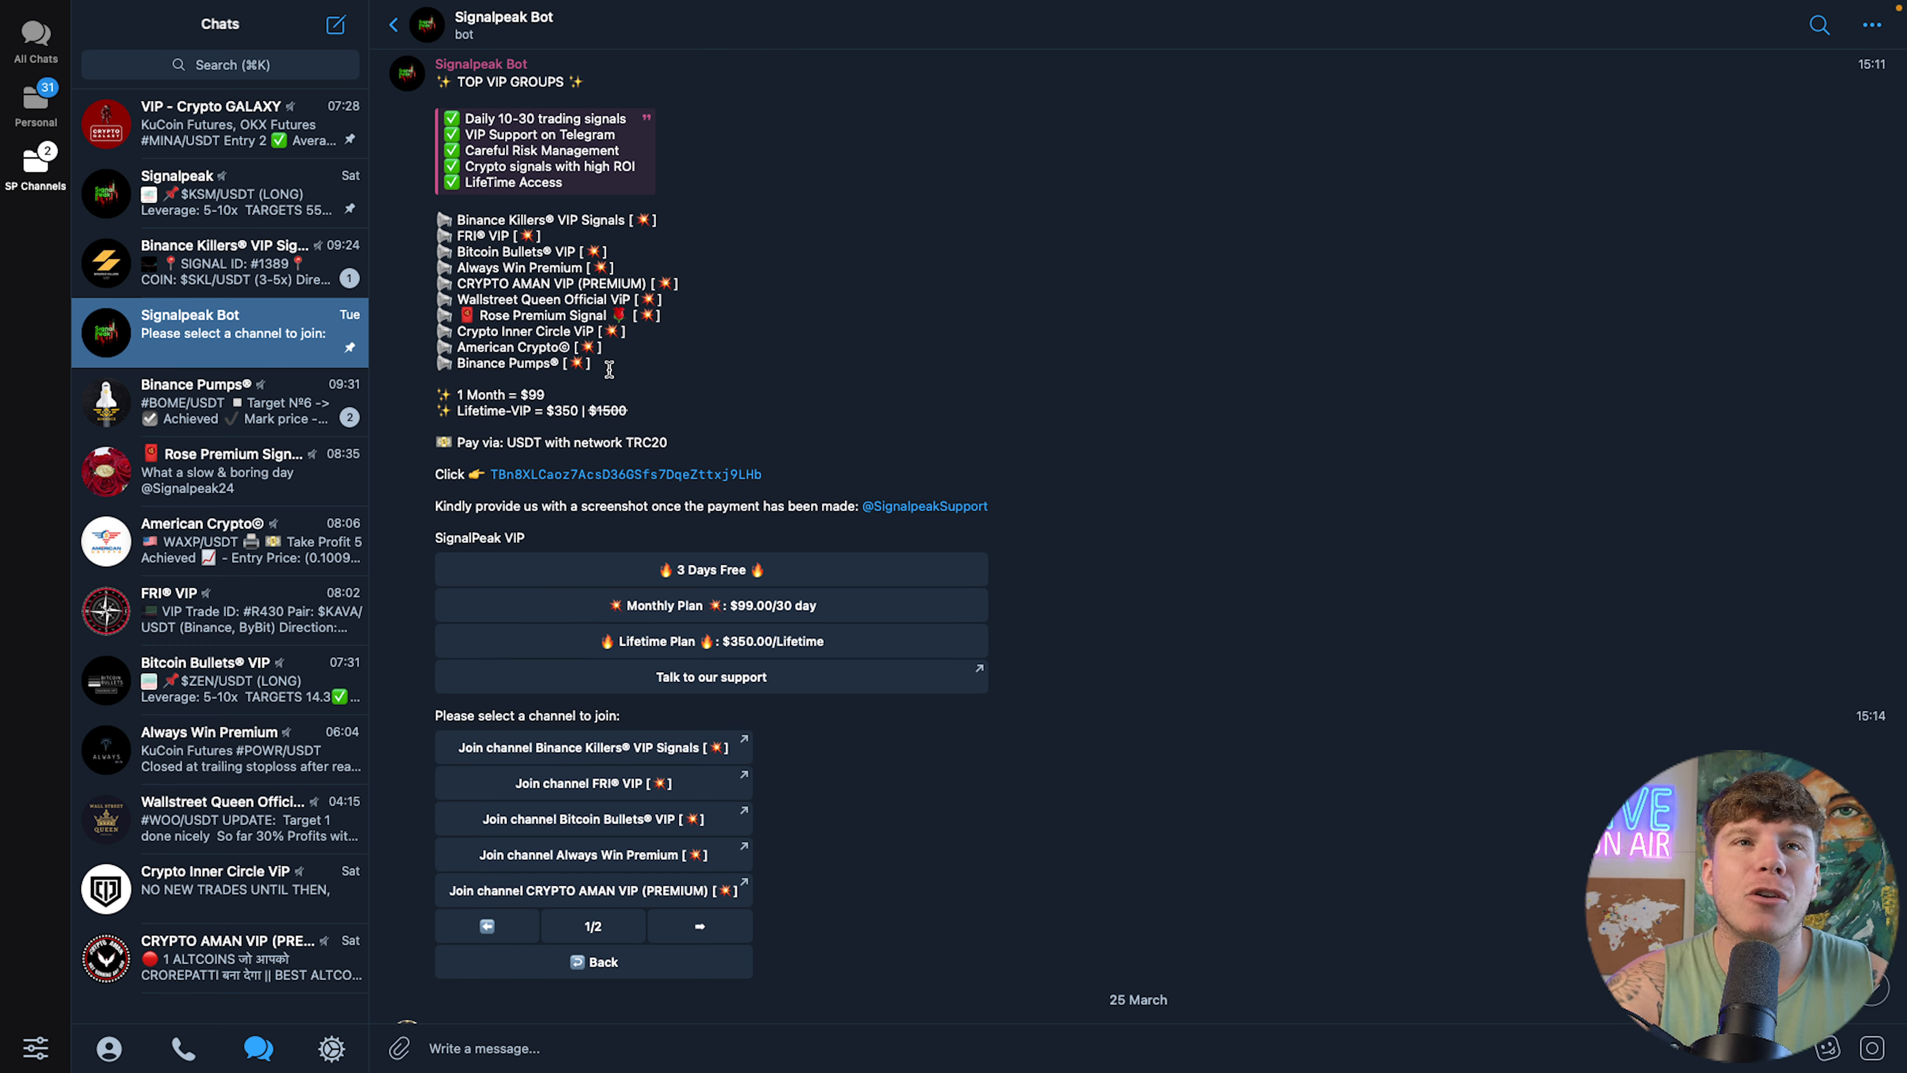
mouse_move(760, 587)
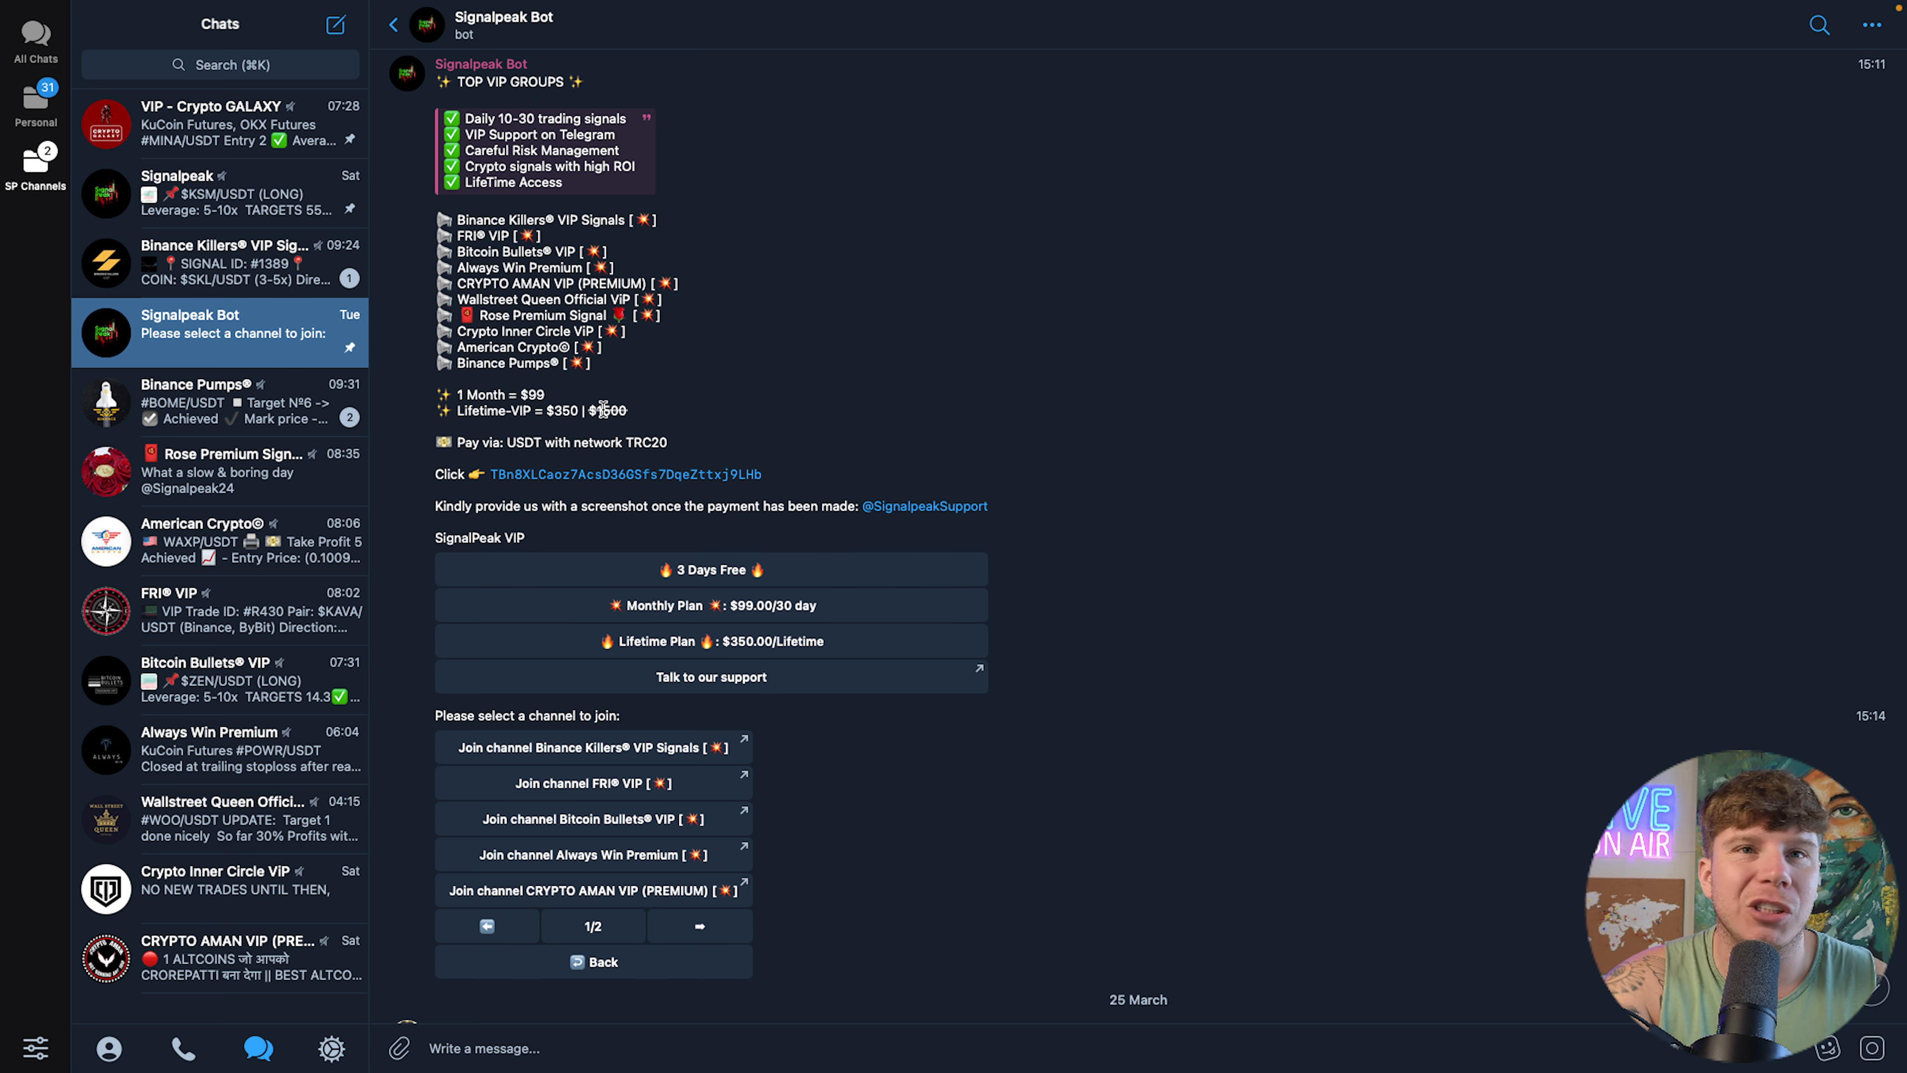
mouse_move(763, 571)
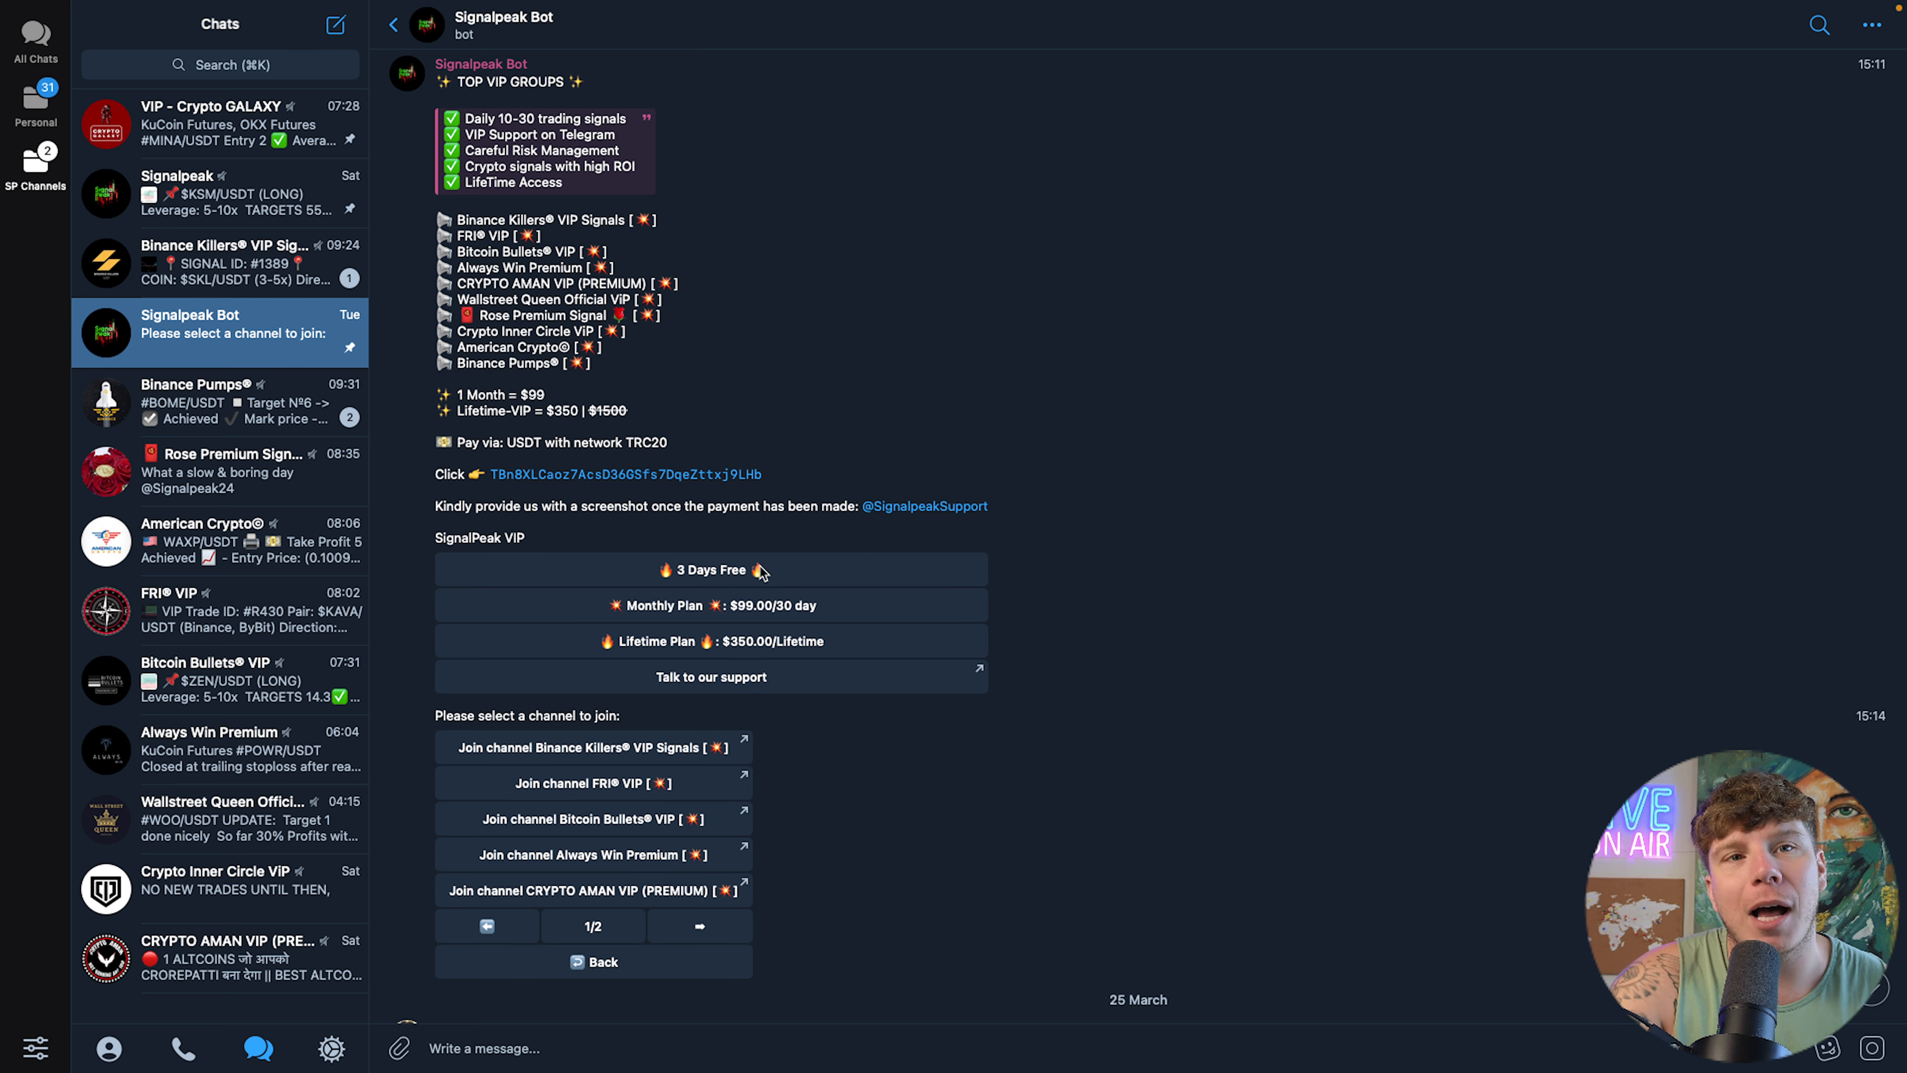
- Scroll through the bot's plan list toward the Binance Killers VIP Signals channel
scroll(down, 3)
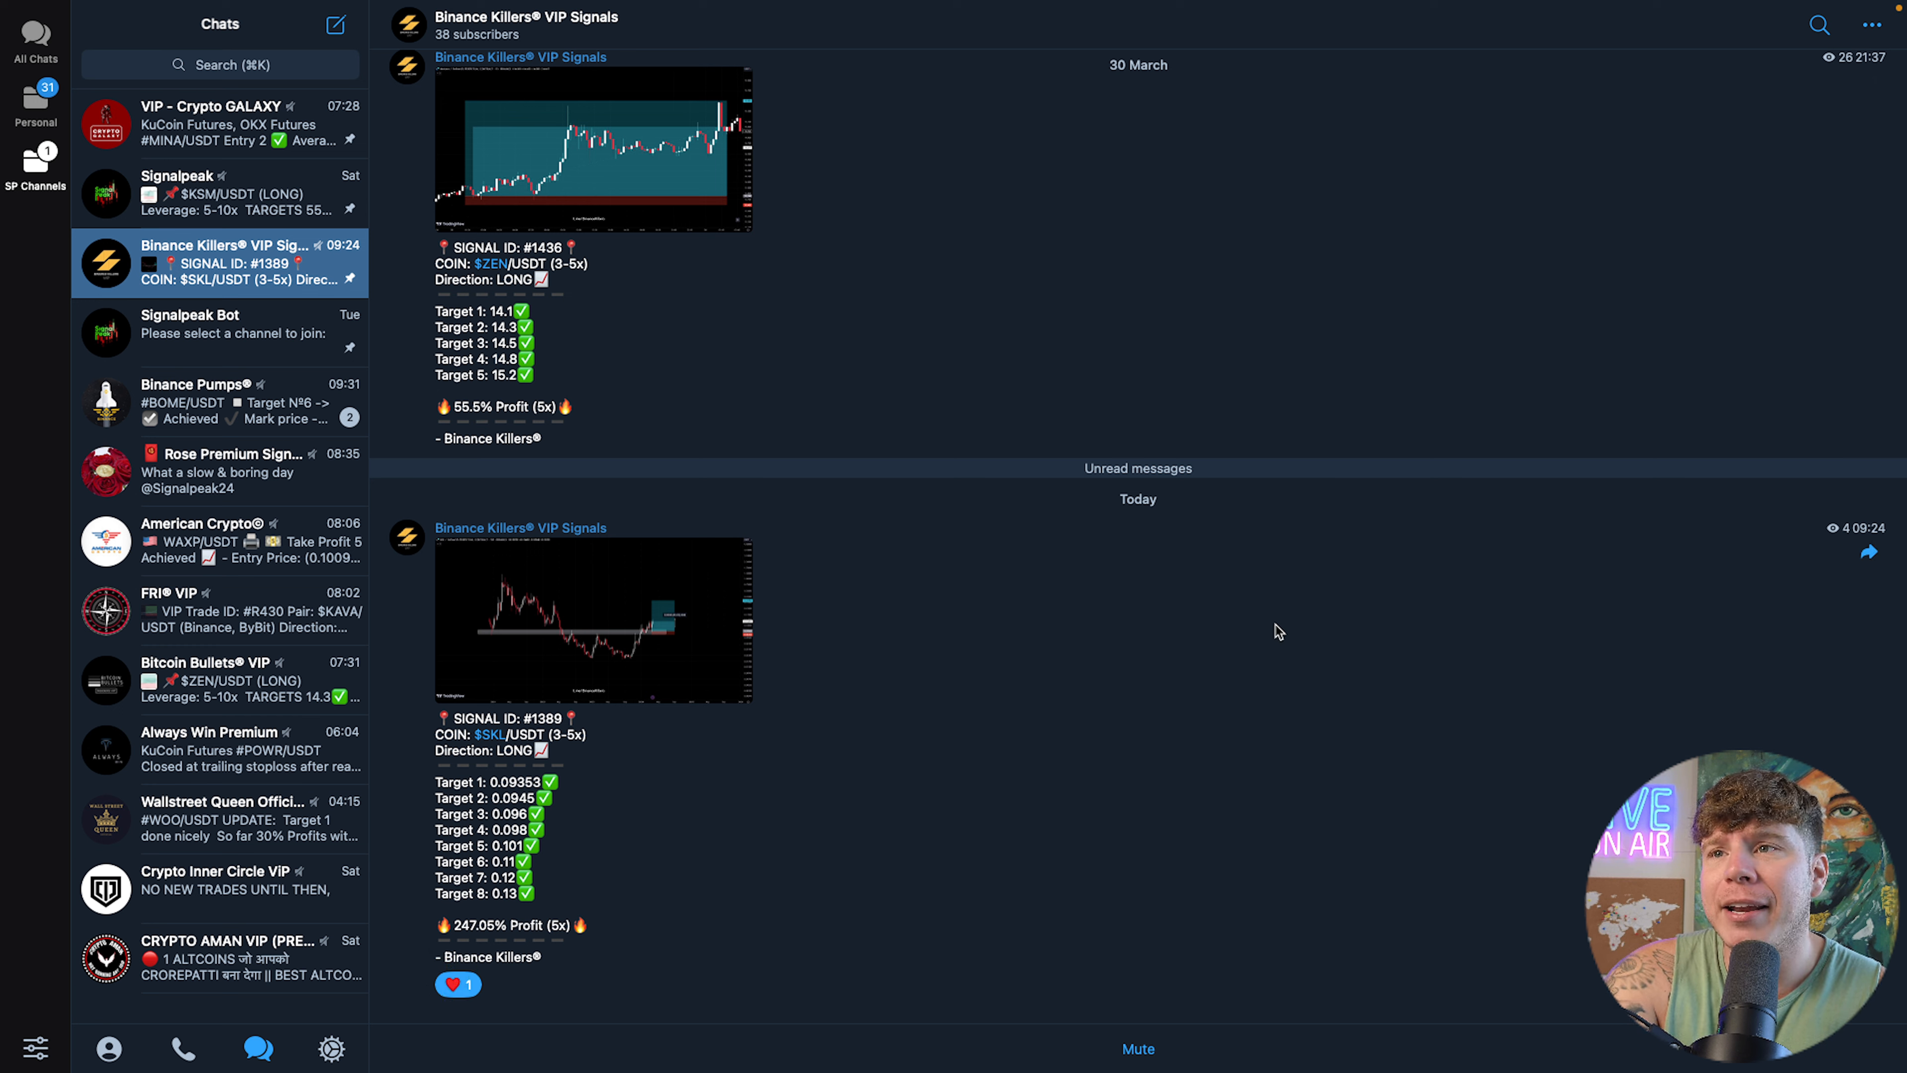
- Open the Binance Pumps channel showing achieved targets with mark prices and profits
double_click(469, 924)
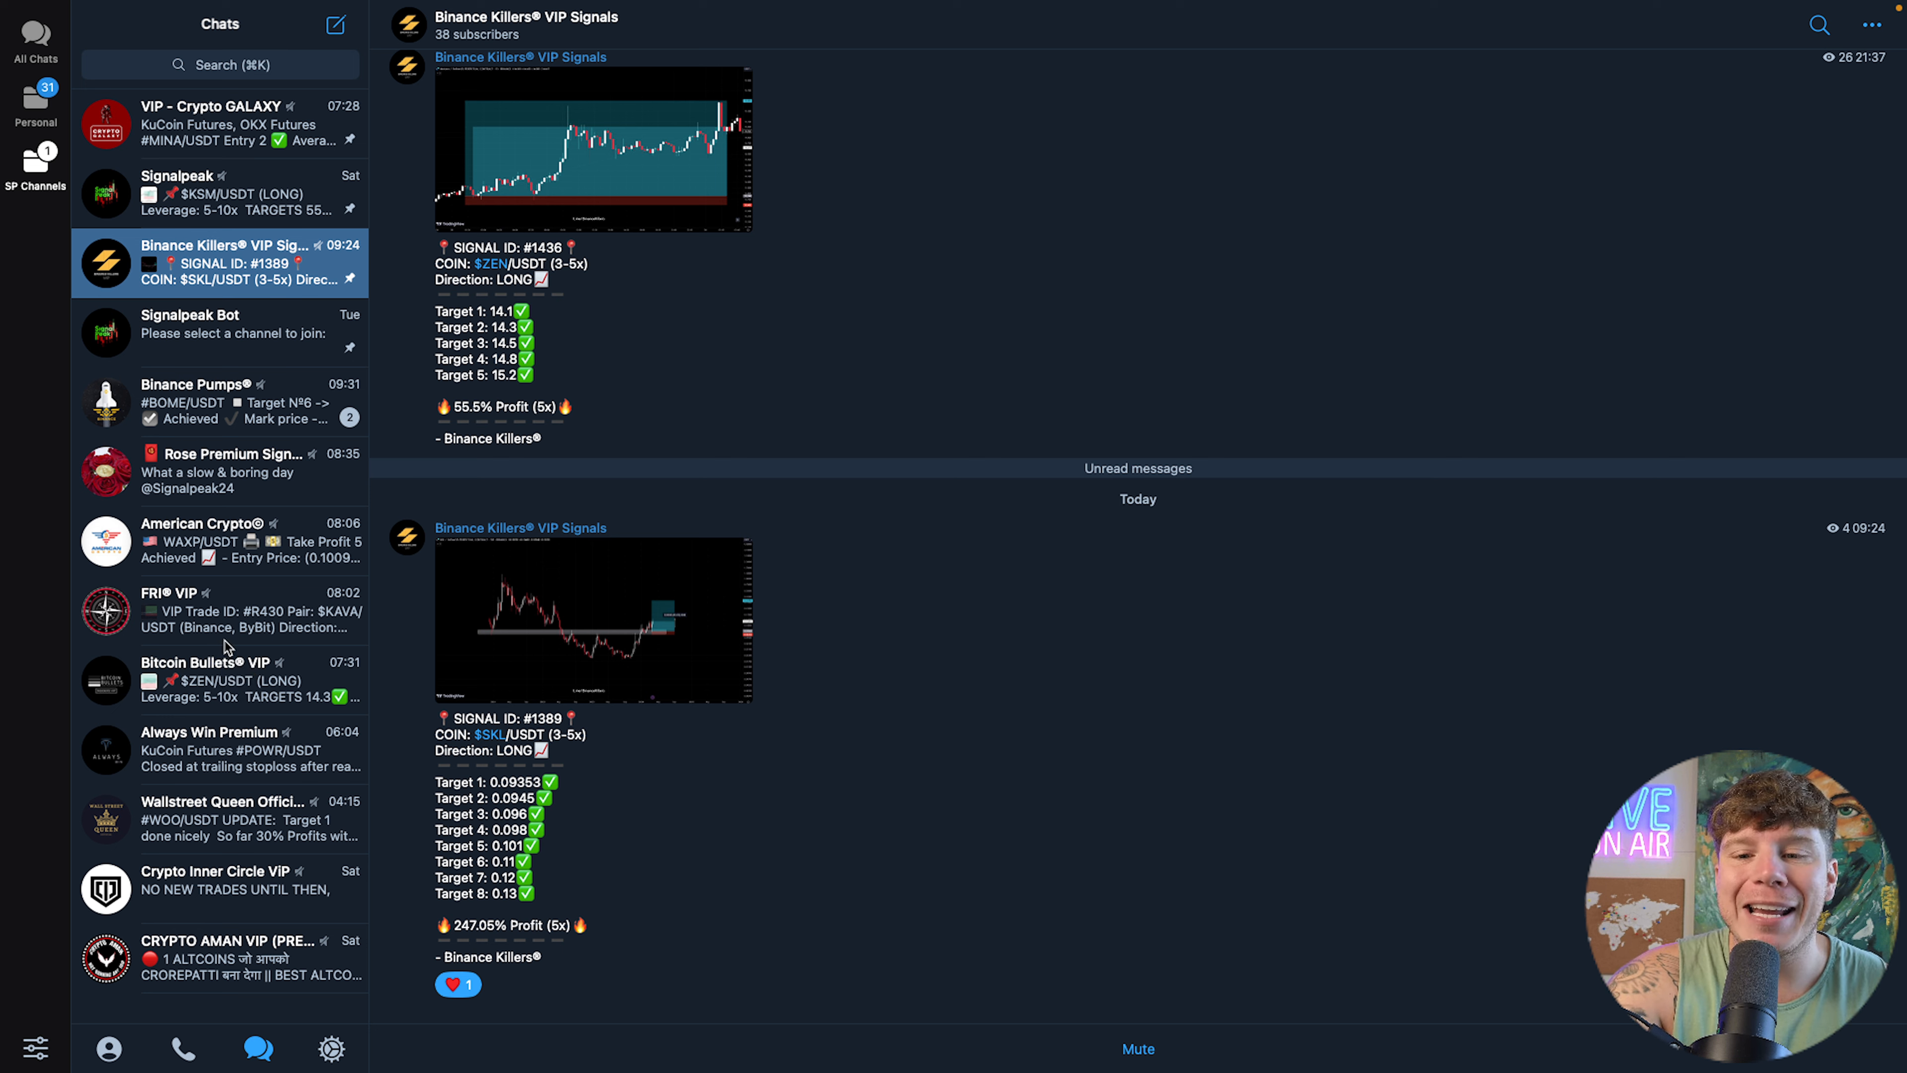
mouse_move(328, 307)
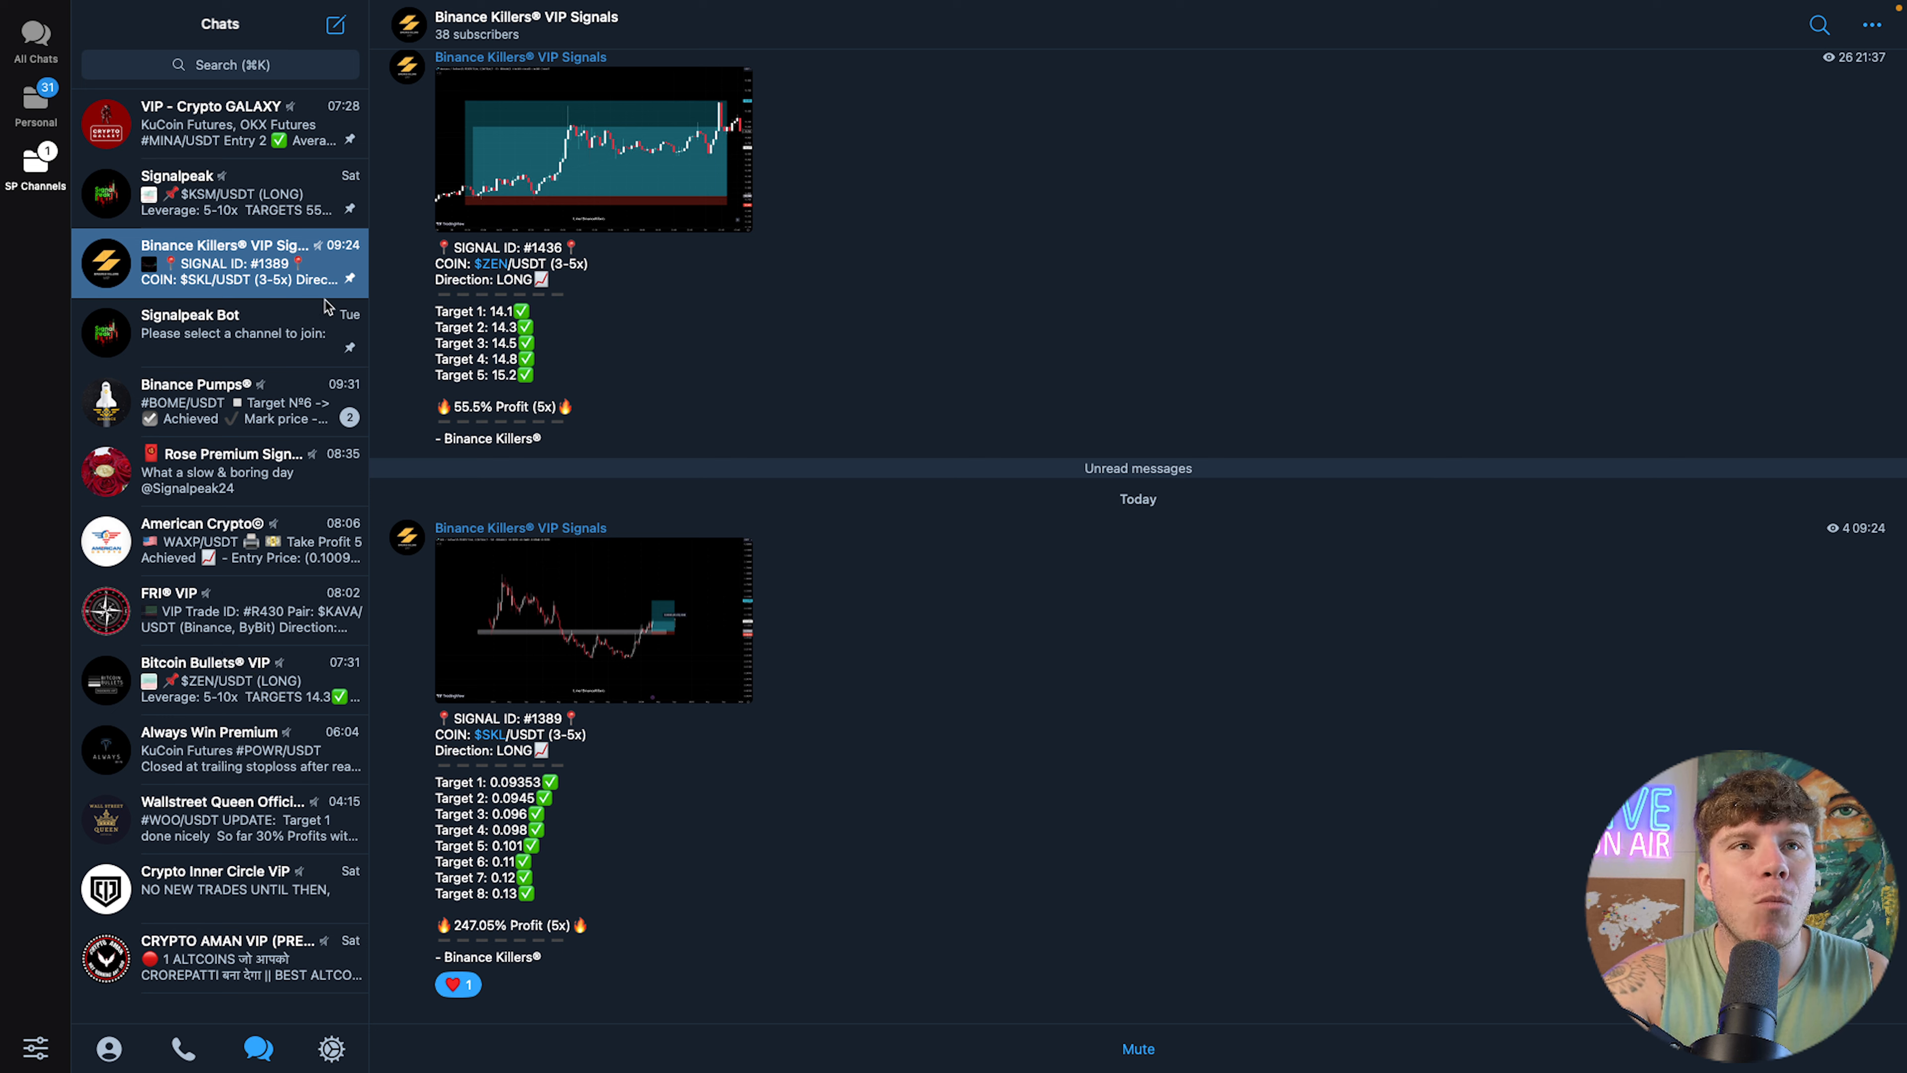
click(221, 324)
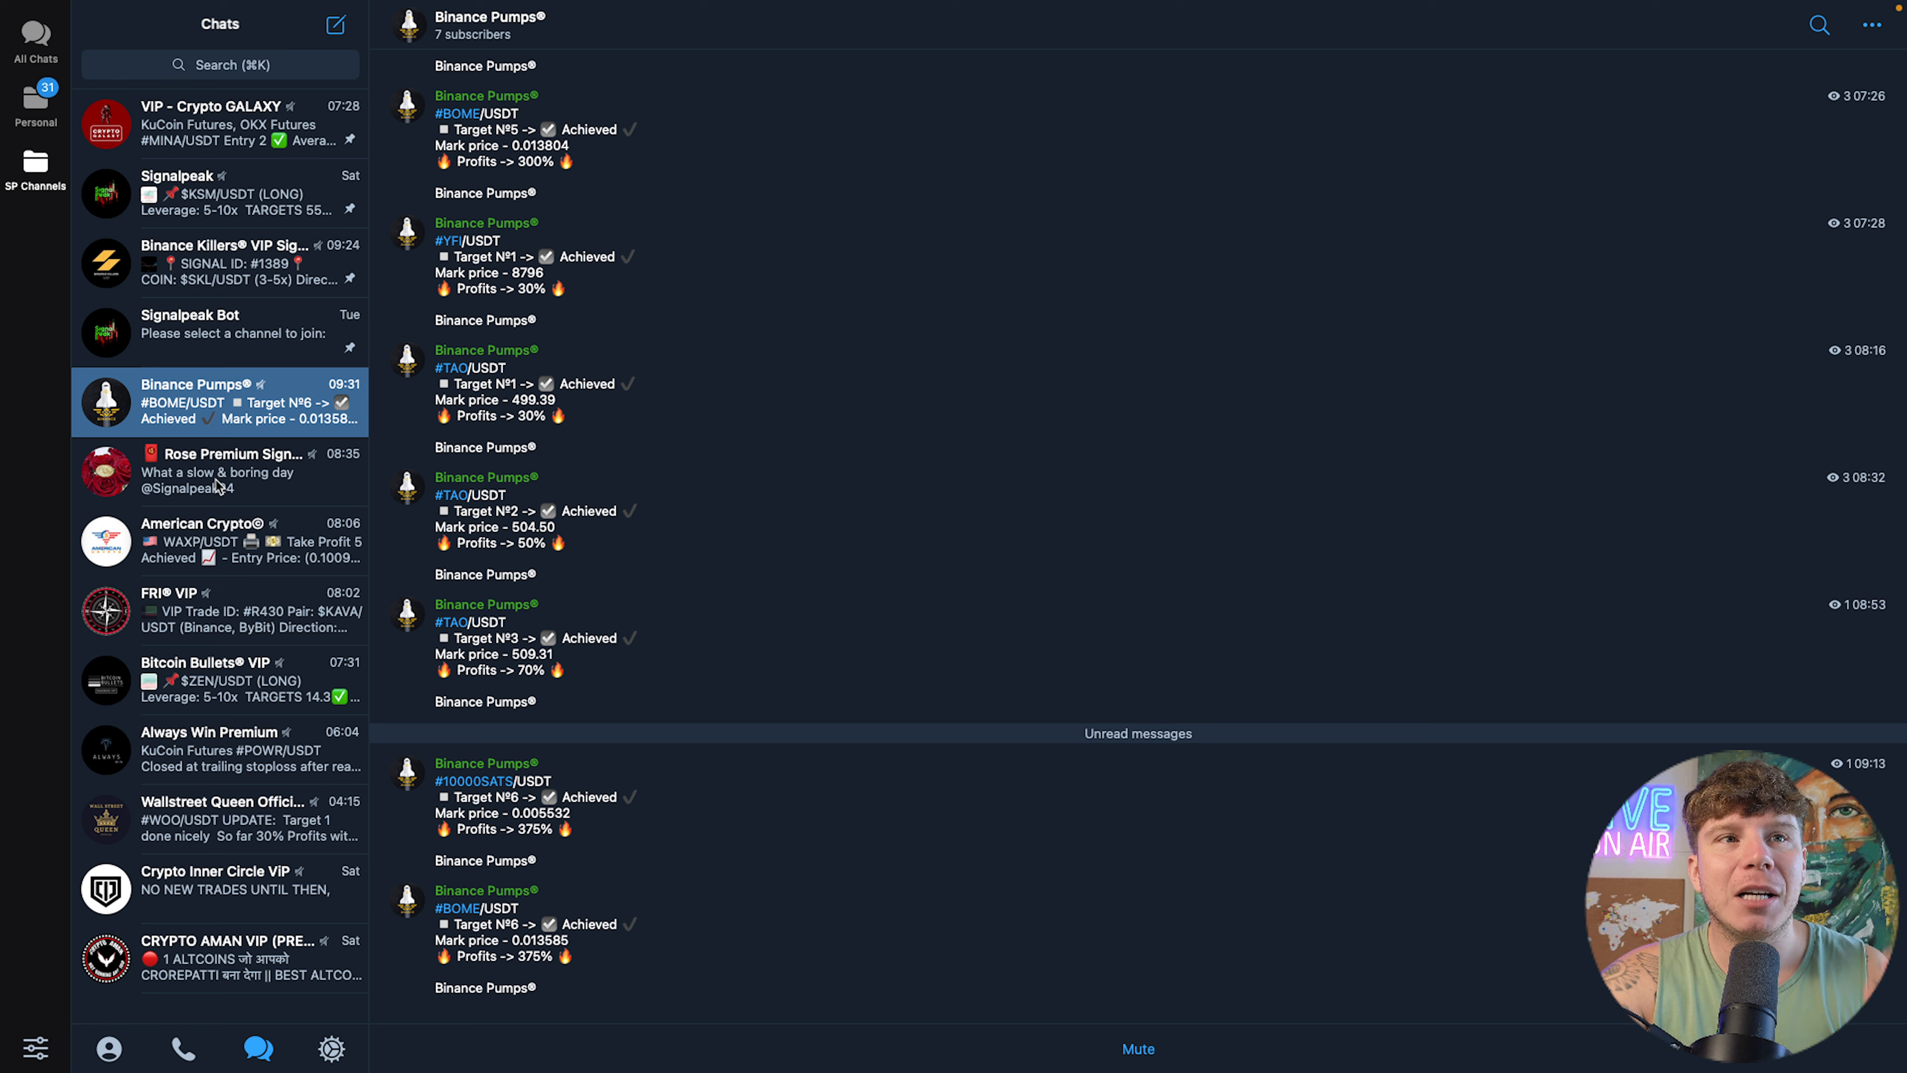
- Return to the Signalpeak Bot chat with its VIP group list and plan prices
click(221, 332)
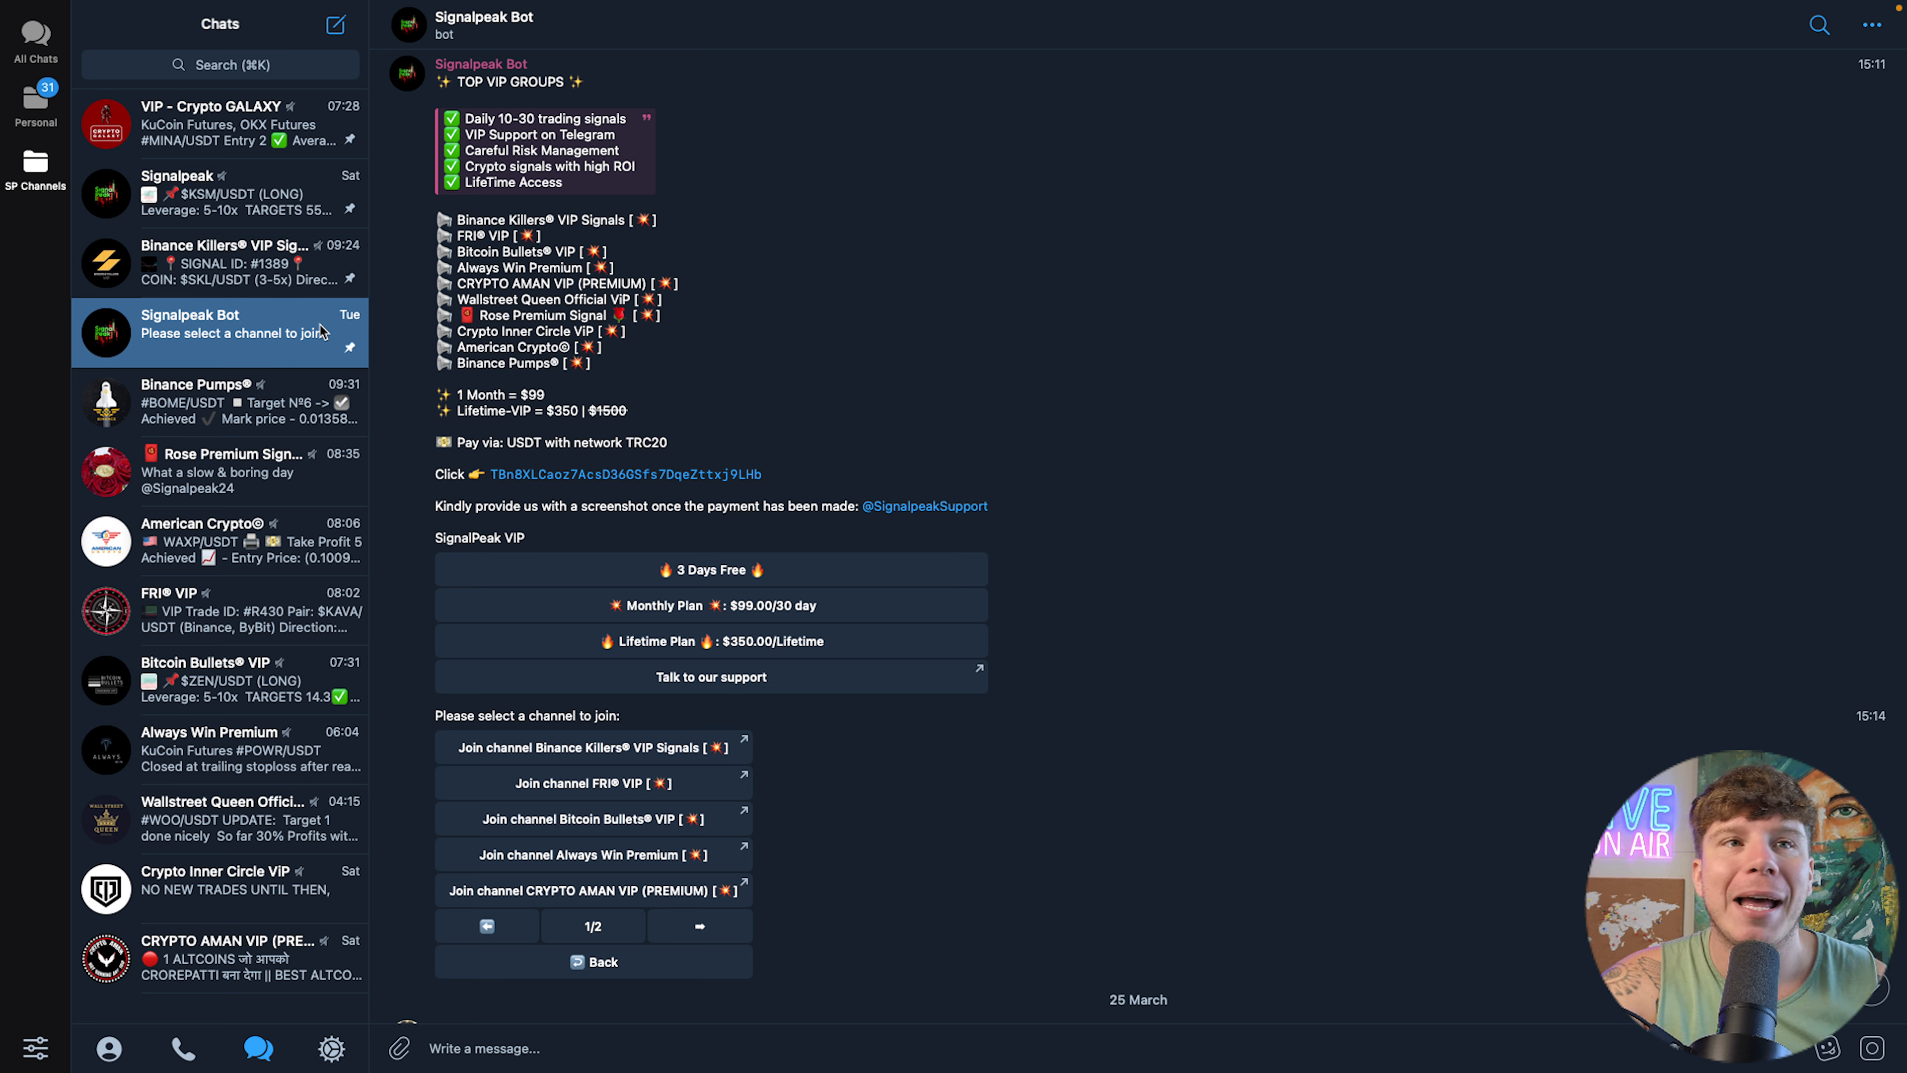
- Review the Binance Killers VIP Signals posts, then switch to the American Crypto channel
click(218, 261)
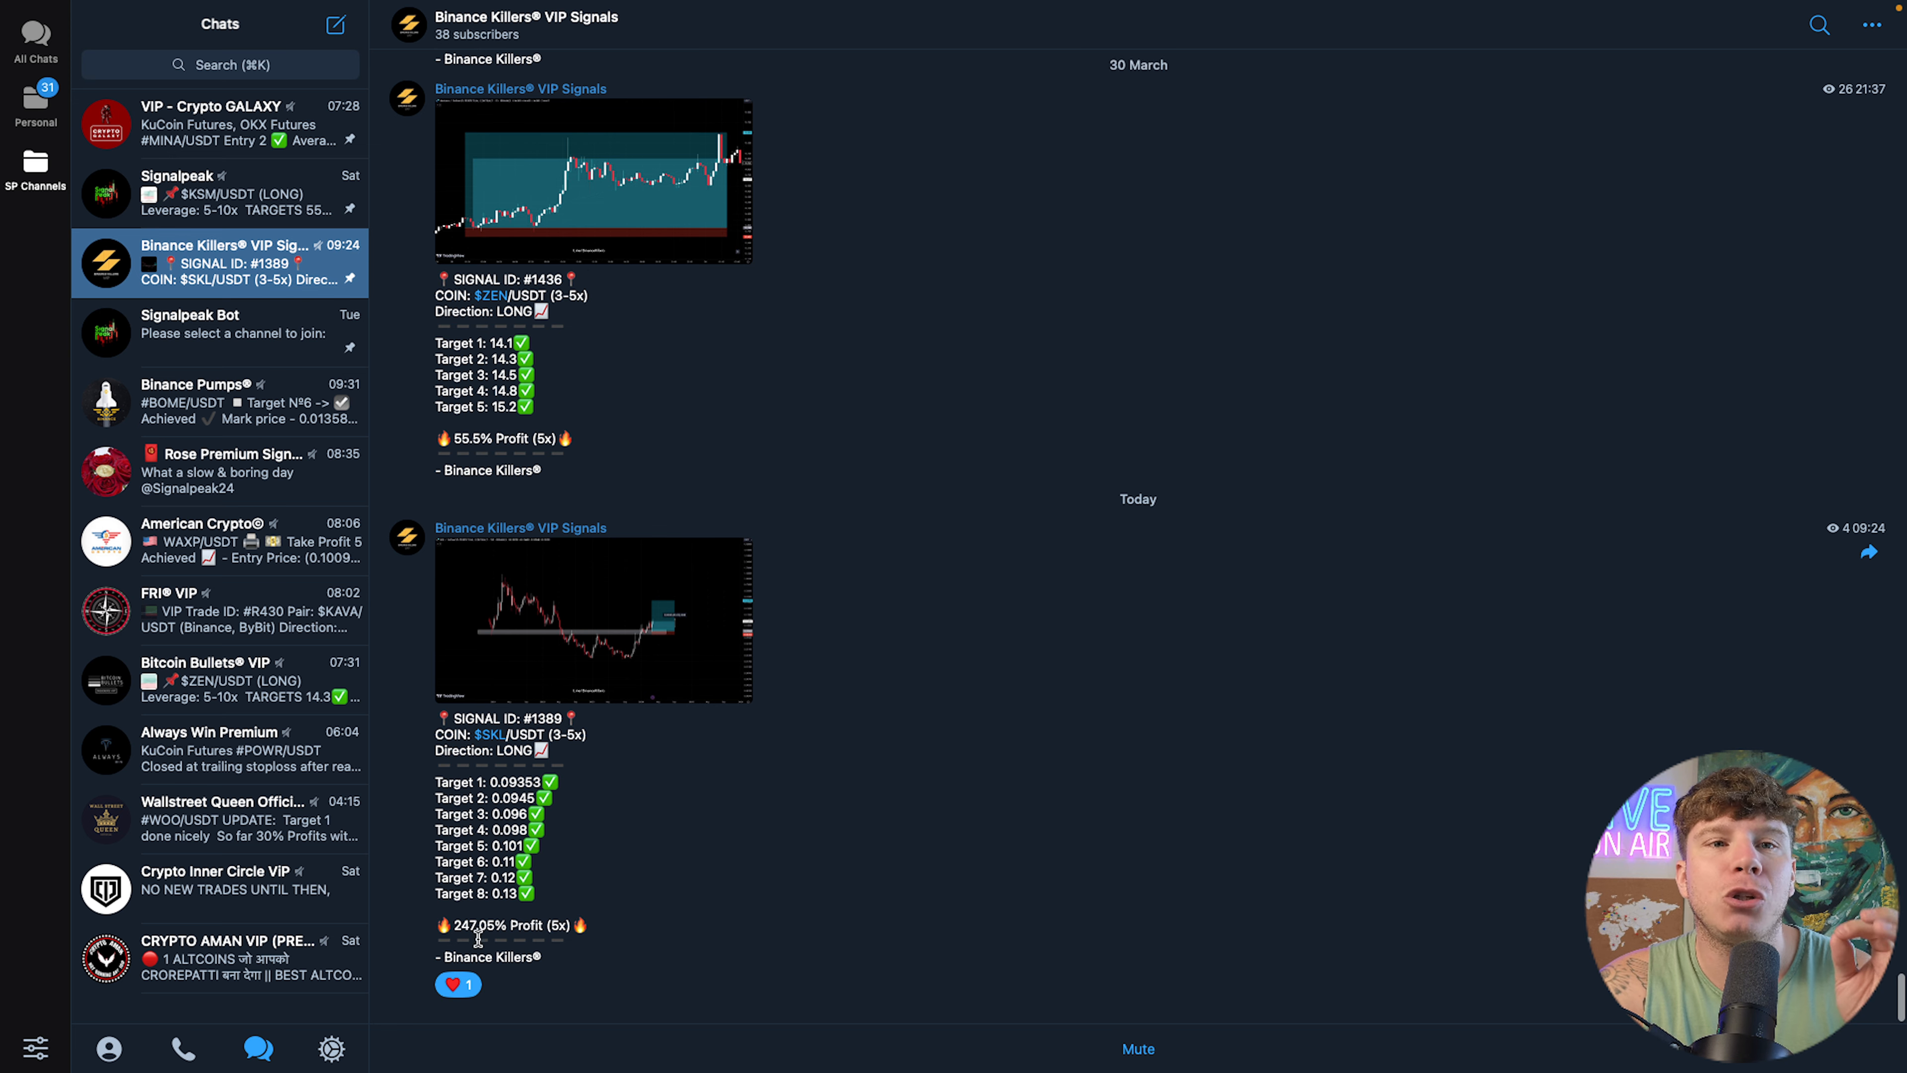
click(594, 618)
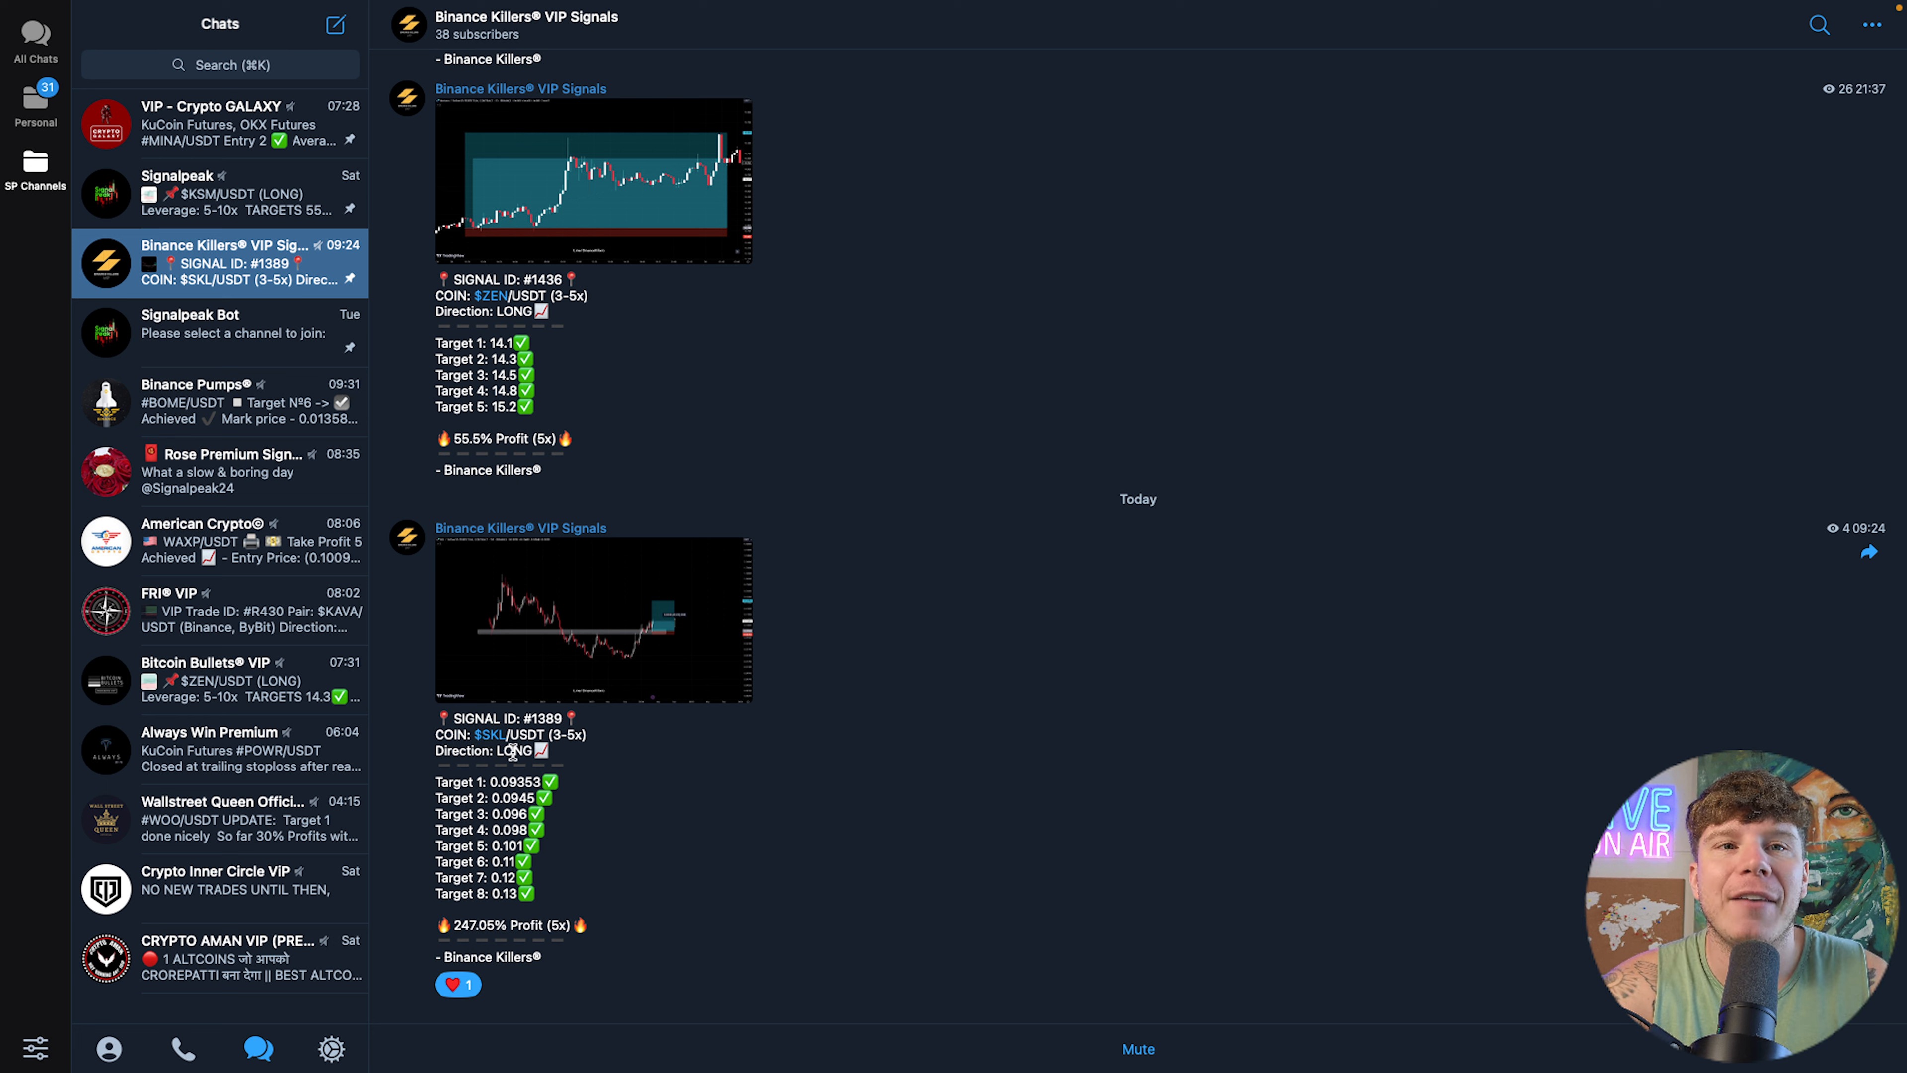
drag(498, 781, 498, 877)
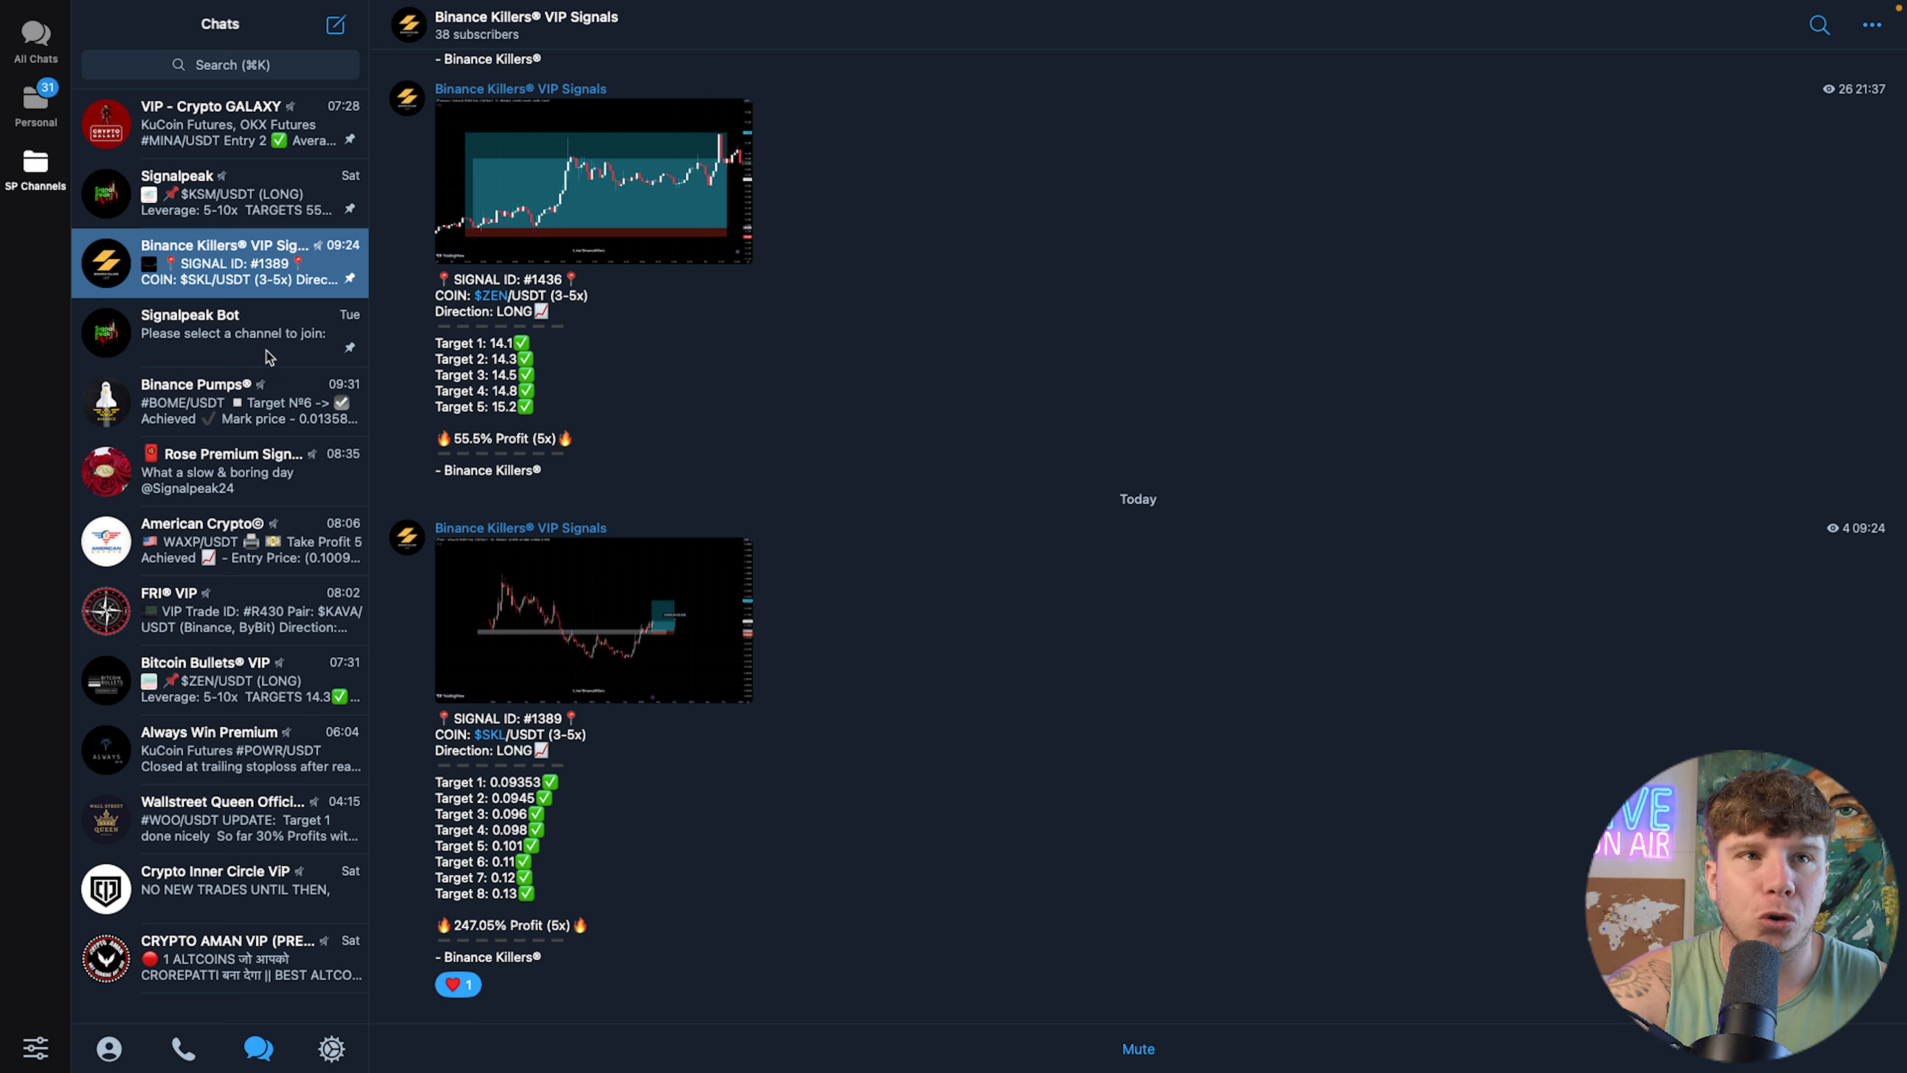
click(221, 401)
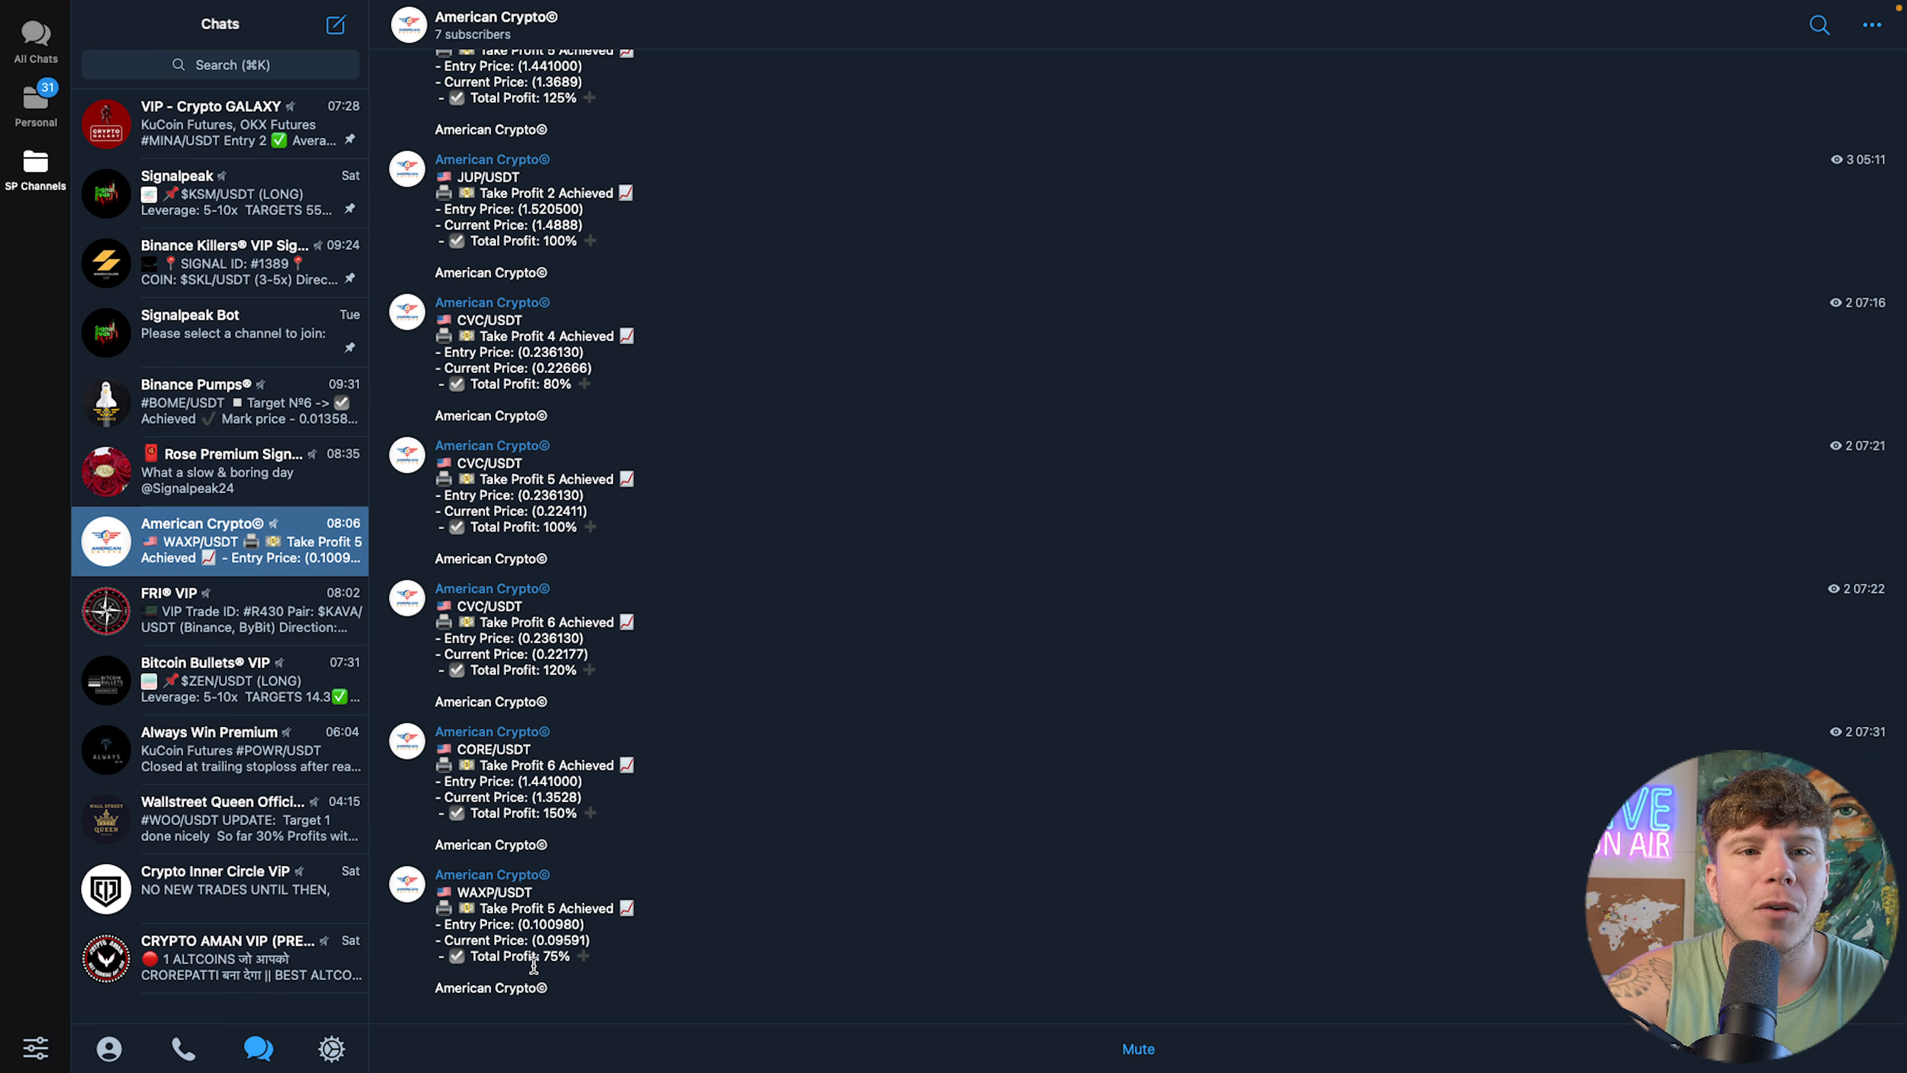
- Highlight the 80% total profit figure, browse FRI VIP, then open CRYPTO AMAN VIP (PREMIUM)
double_click(561, 671)
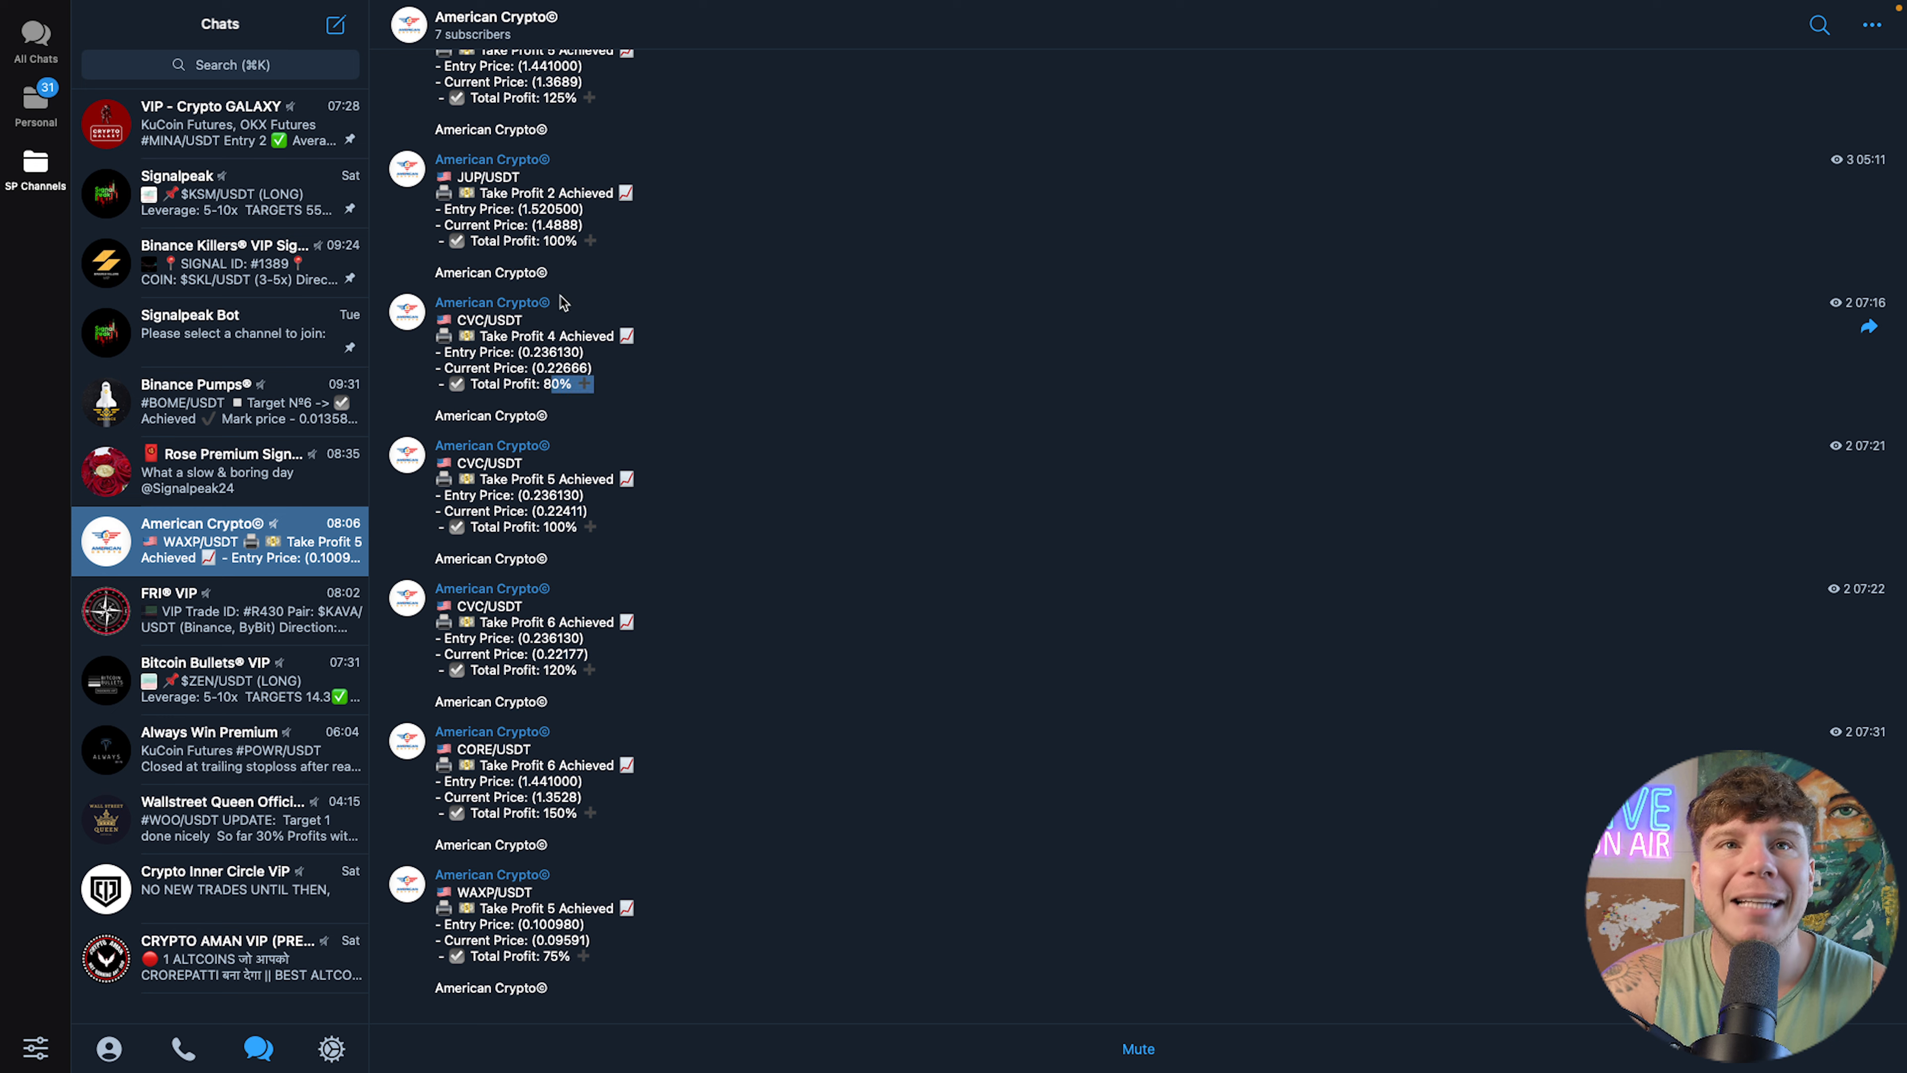
click(221, 609)
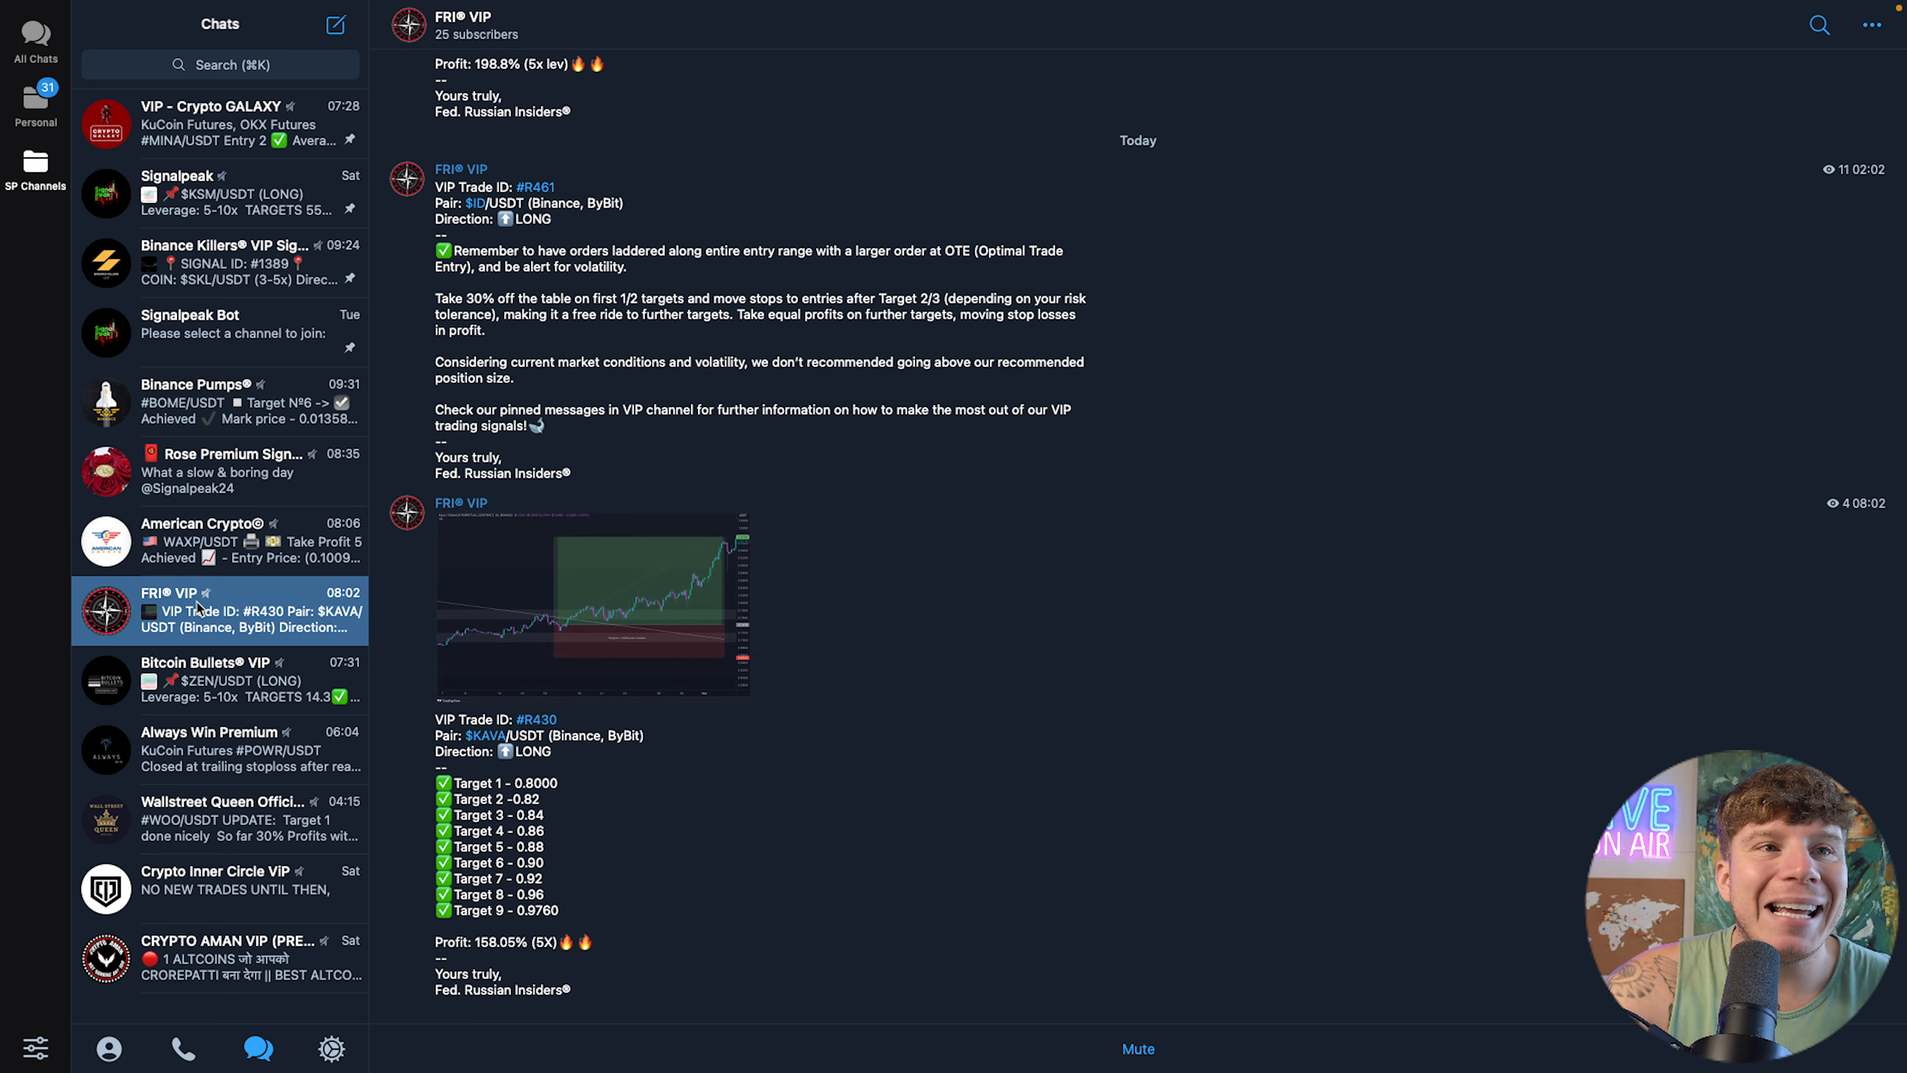
mouse_move(703, 558)
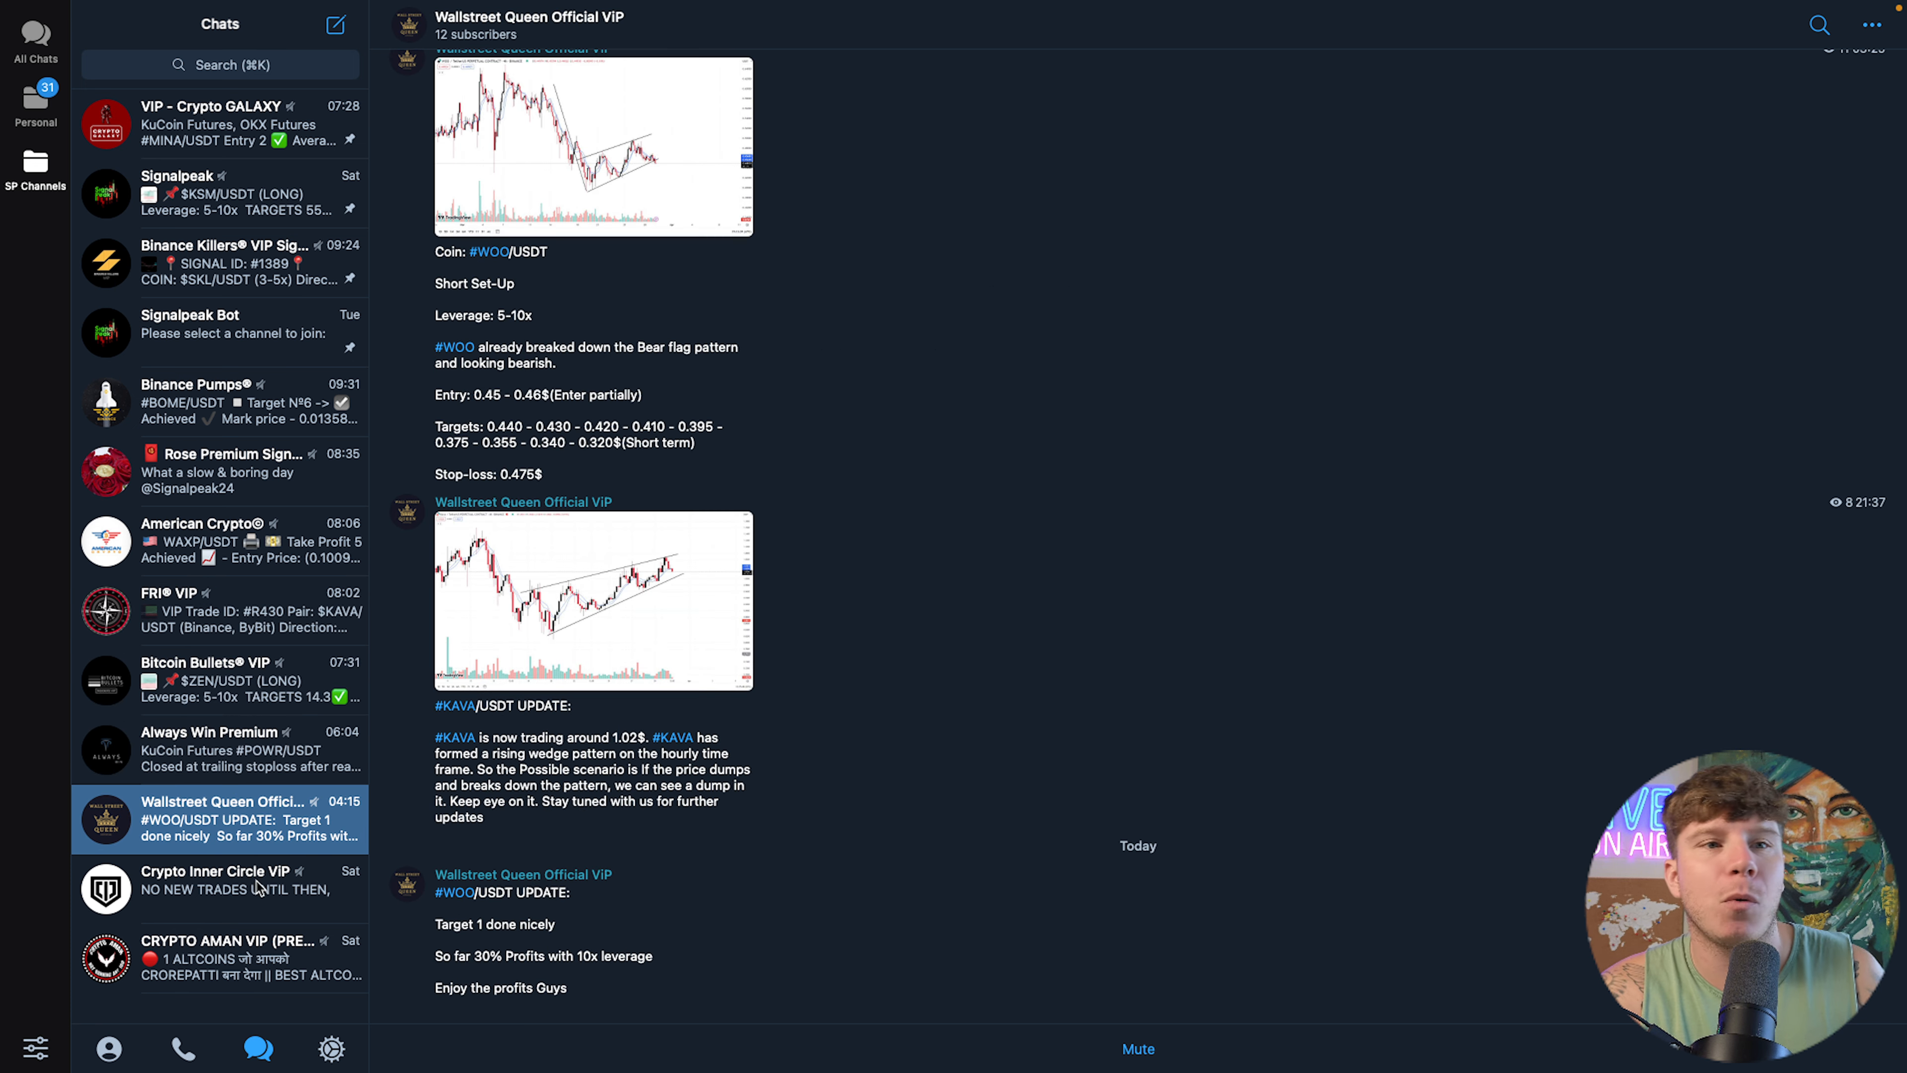
click(219, 956)
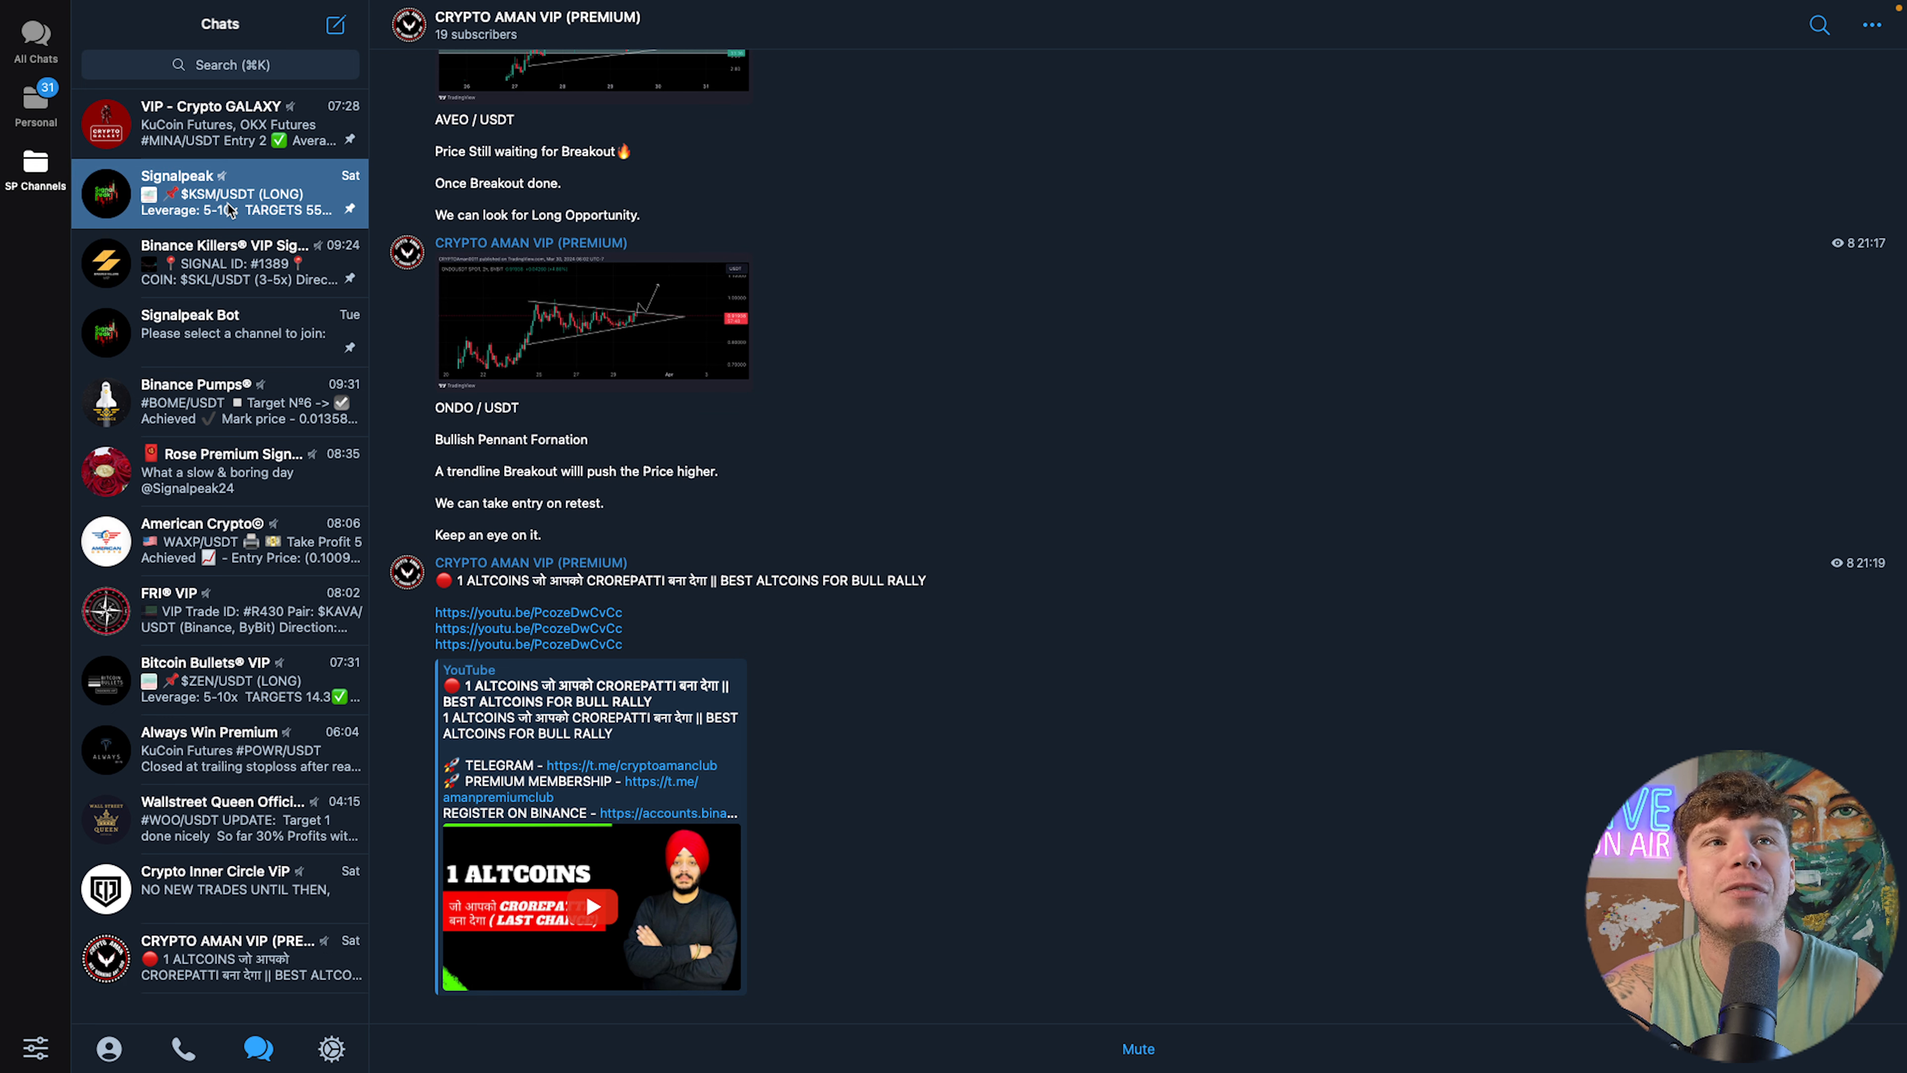
click(220, 193)
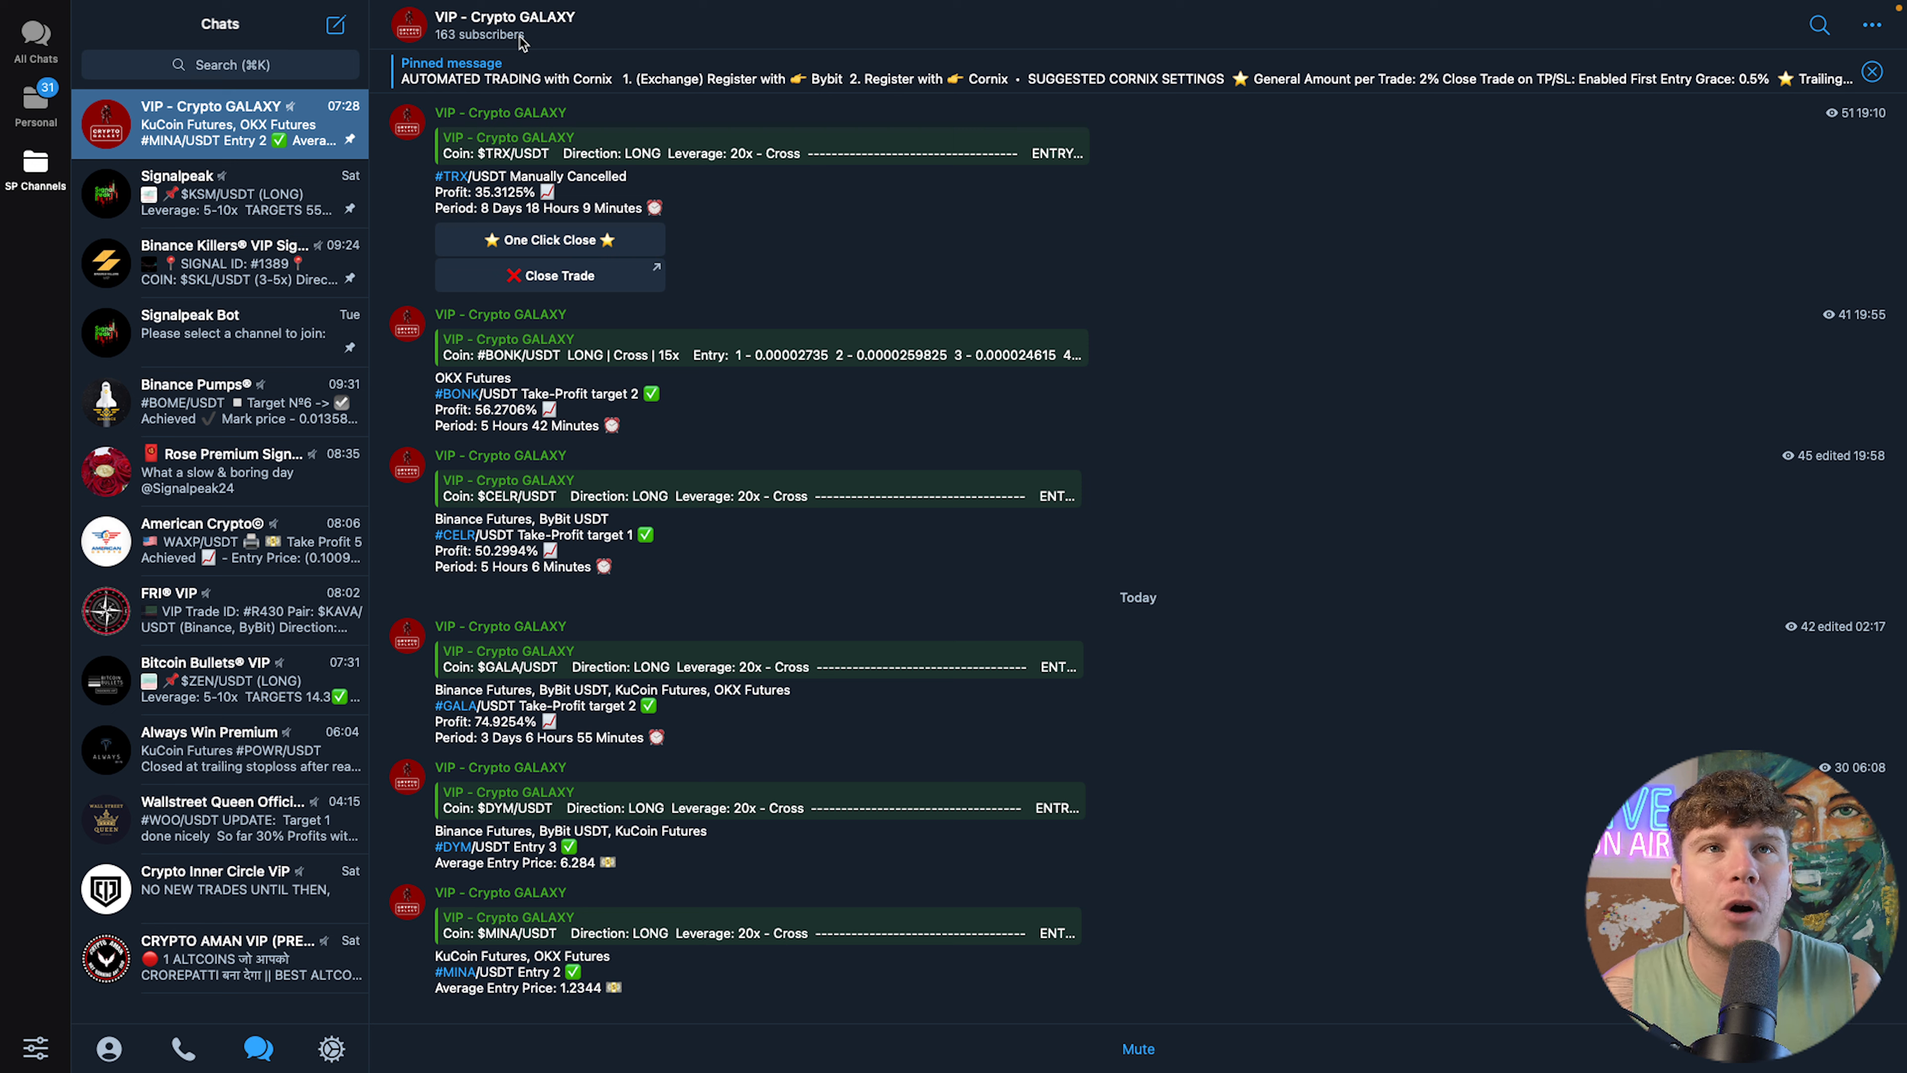
mouse_move(564, 241)
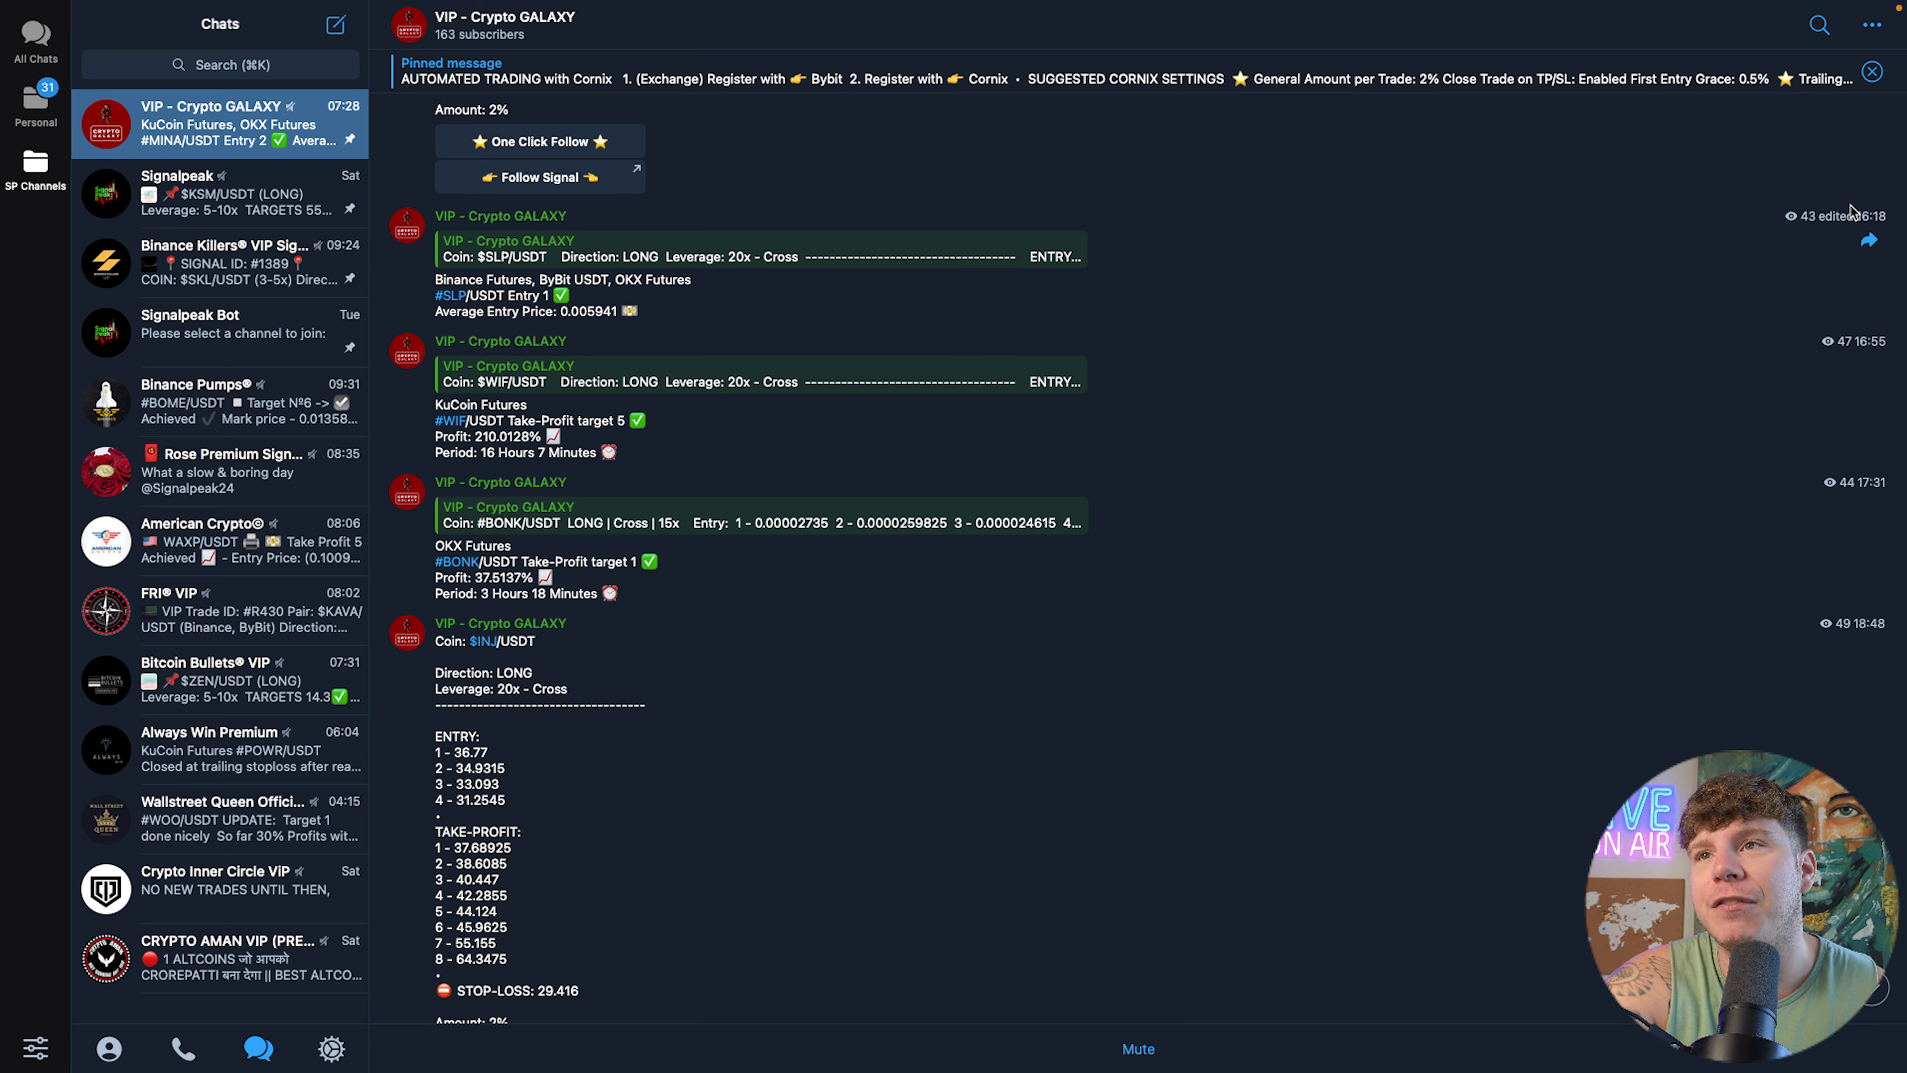
mouse_move(387, 428)
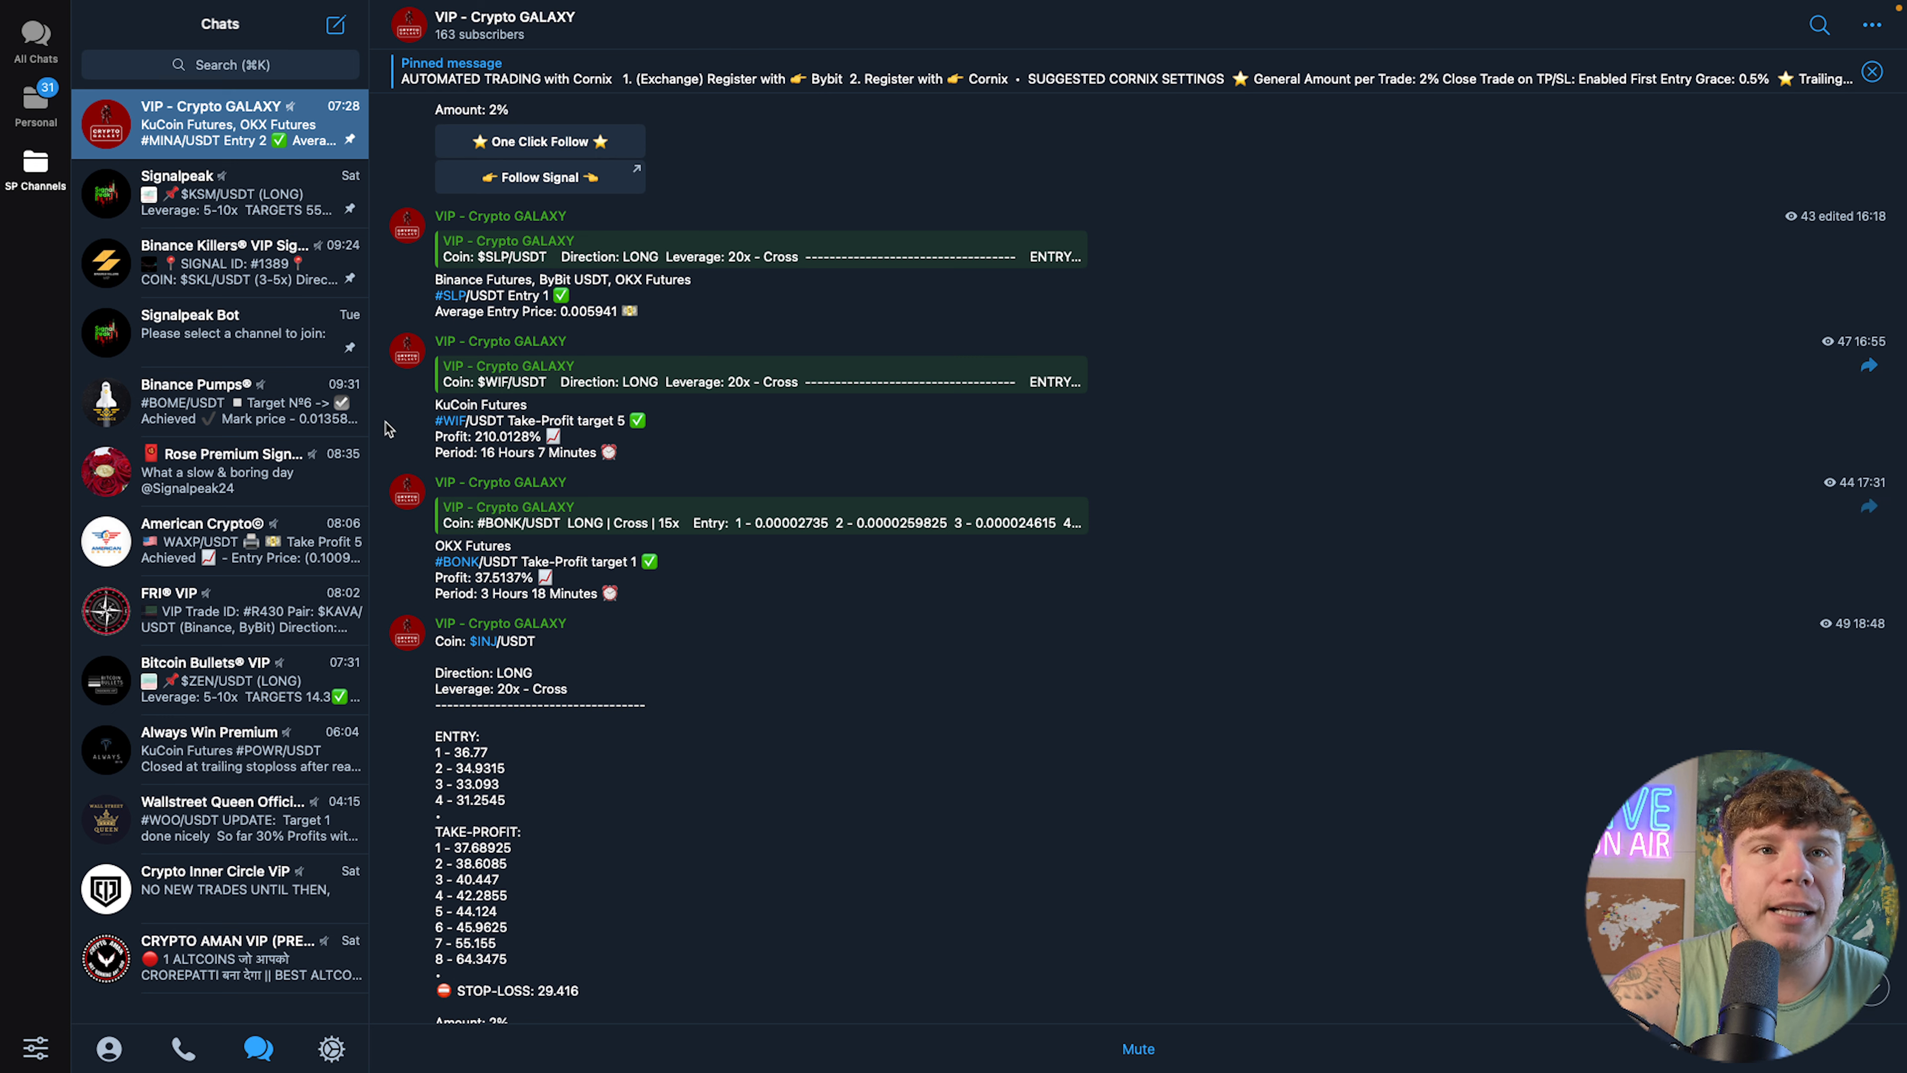